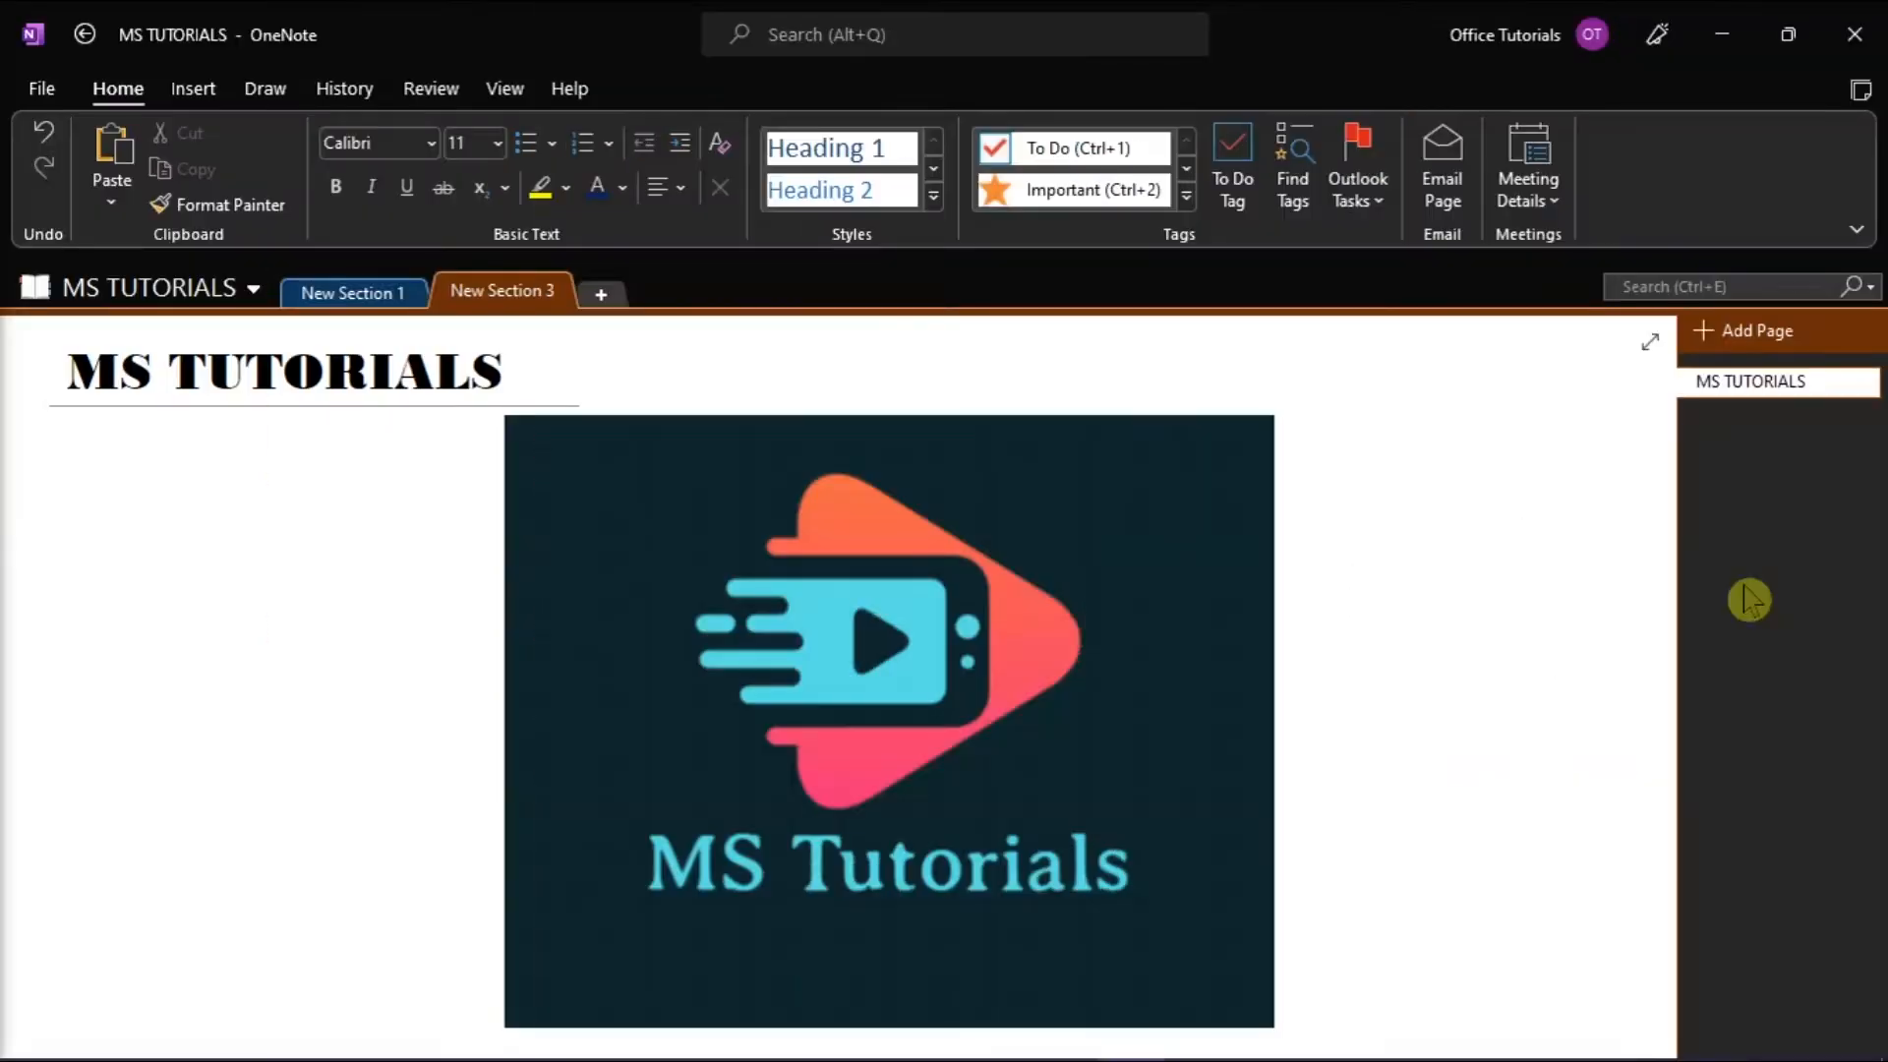
# Switch to Chrome and go to onedrive.live.com from the address bar.
pyautogui.click(1518, 554)
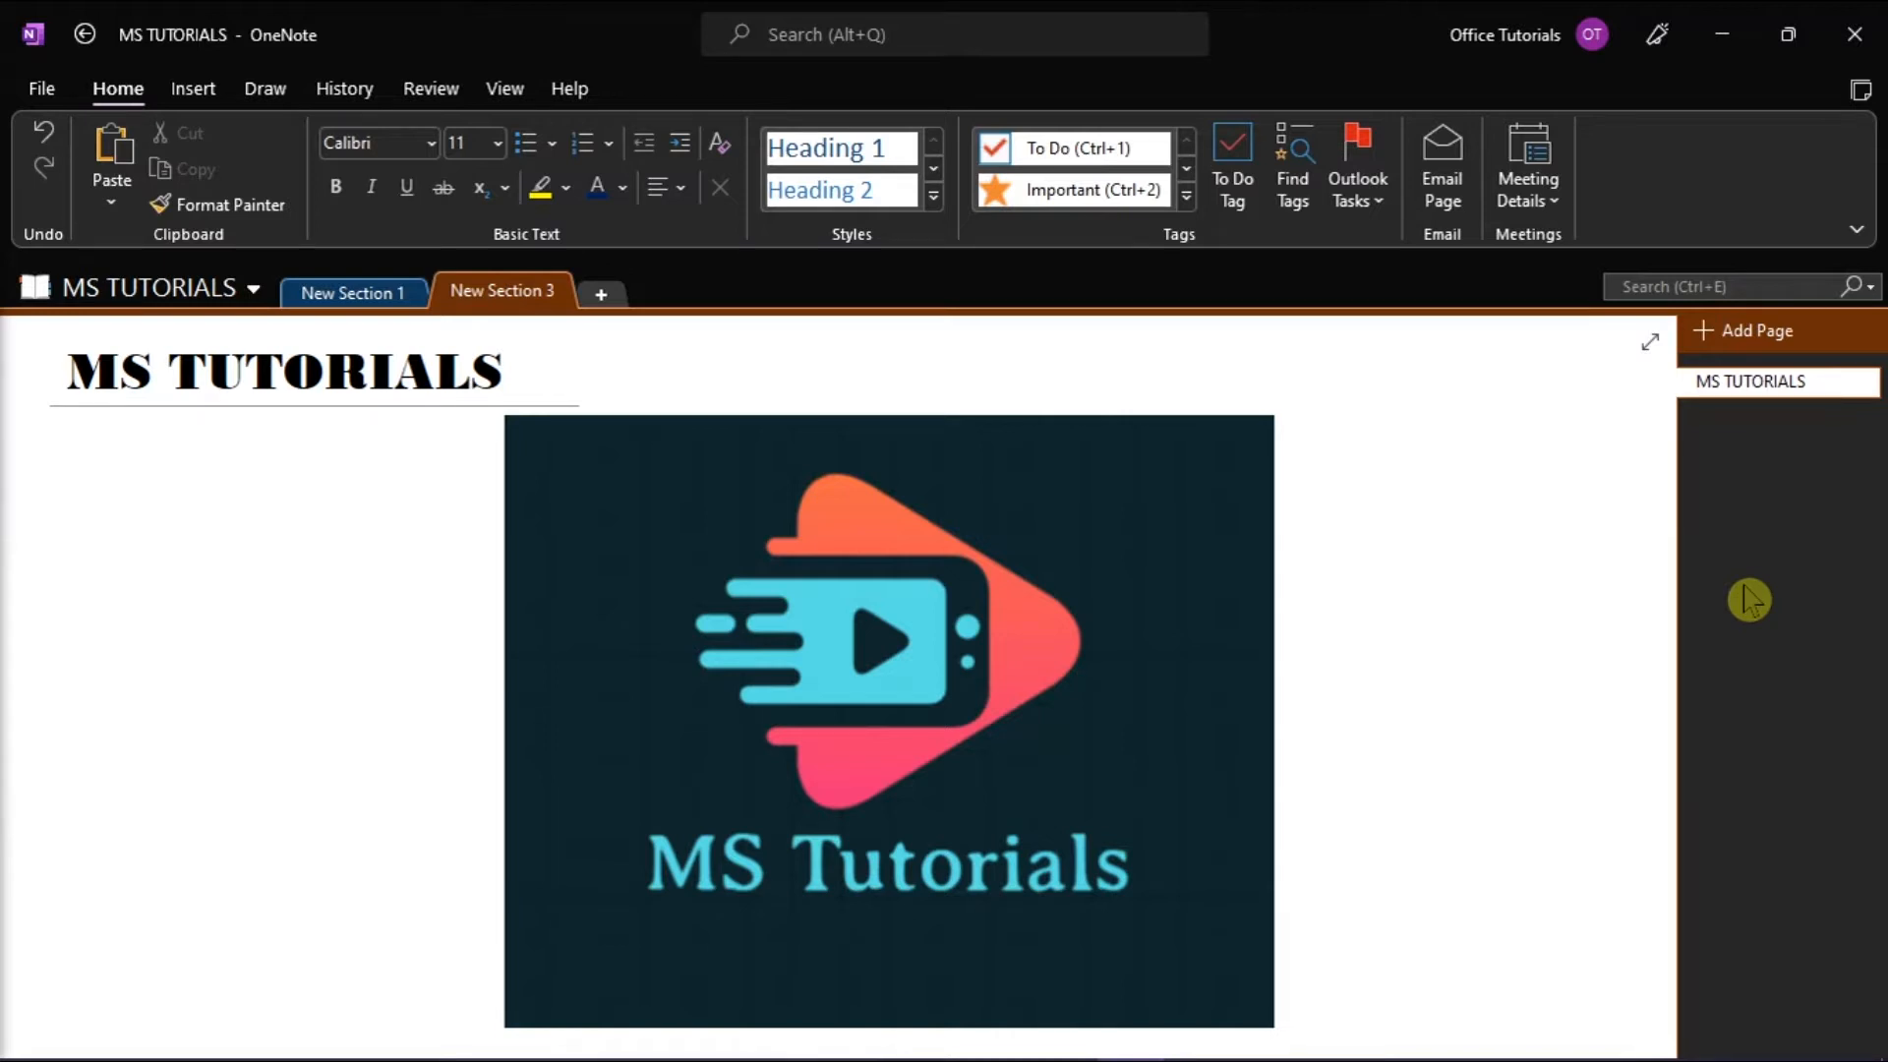
pyautogui.click(1518, 553)
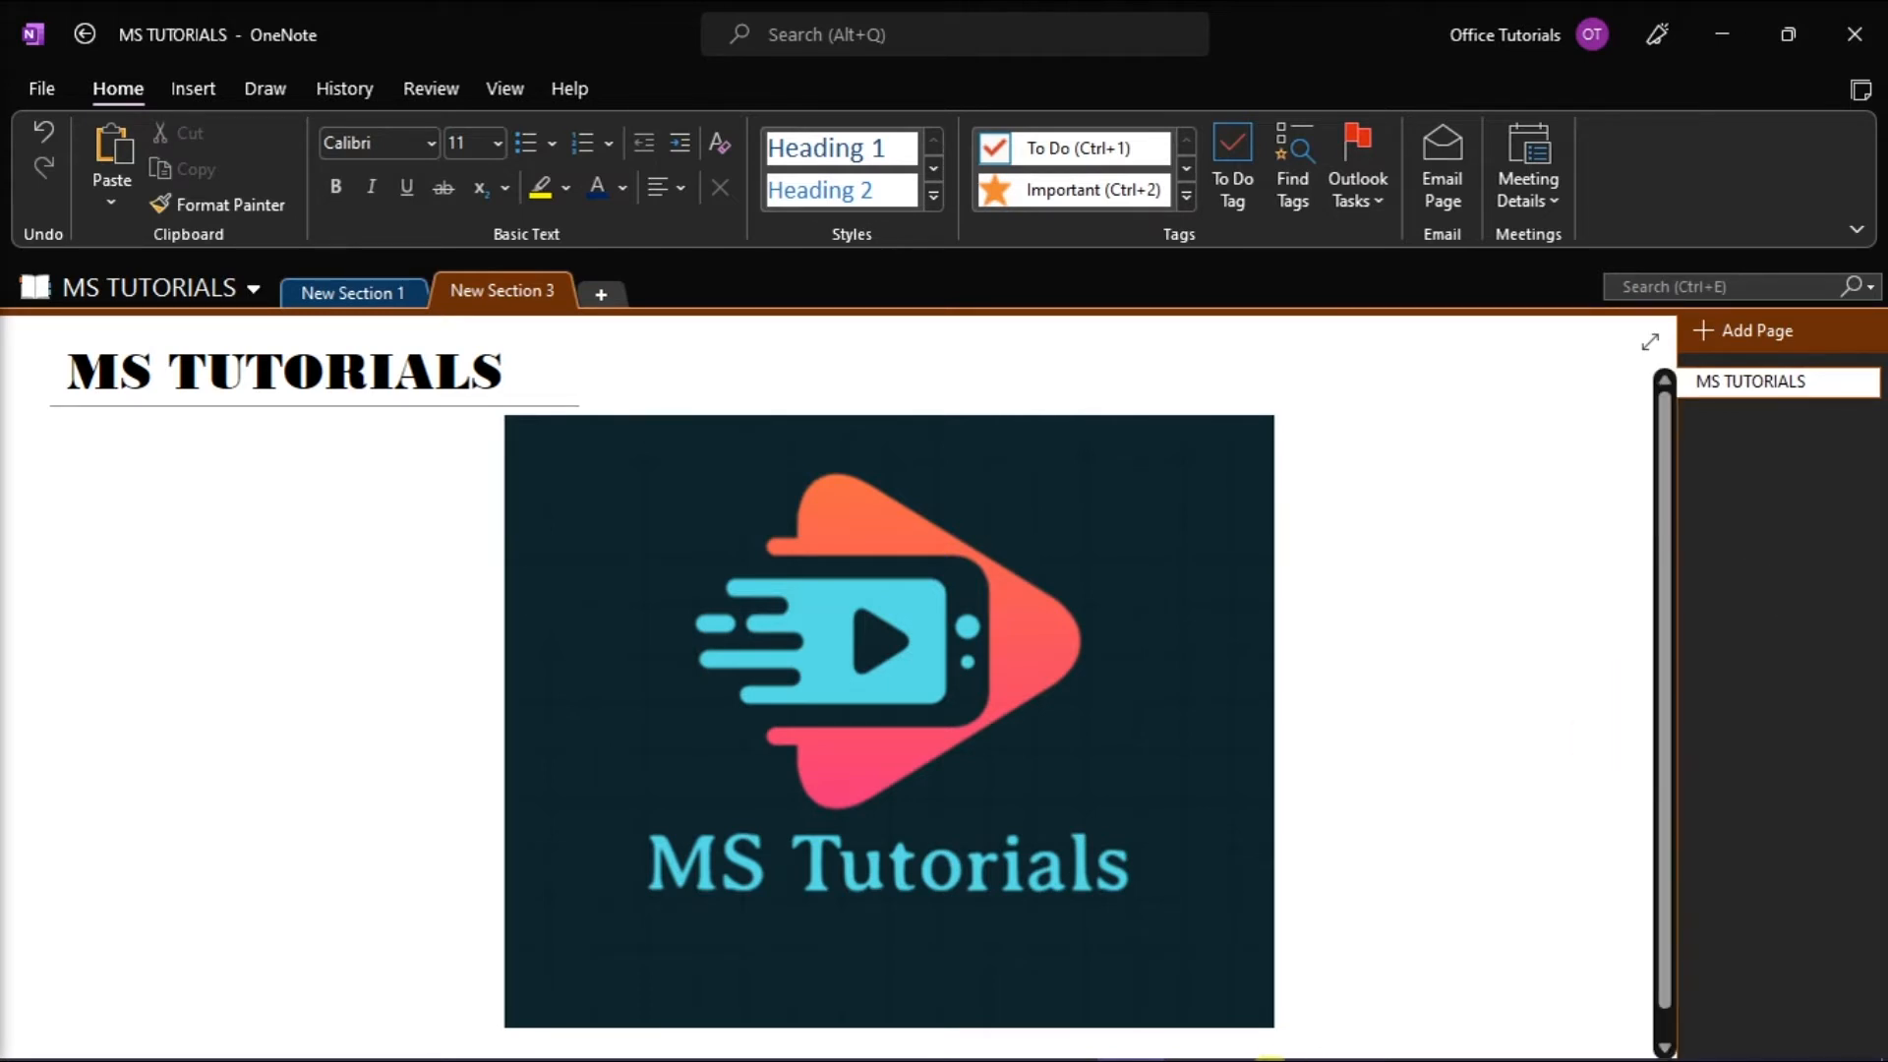
pyautogui.click(1264, 1035)
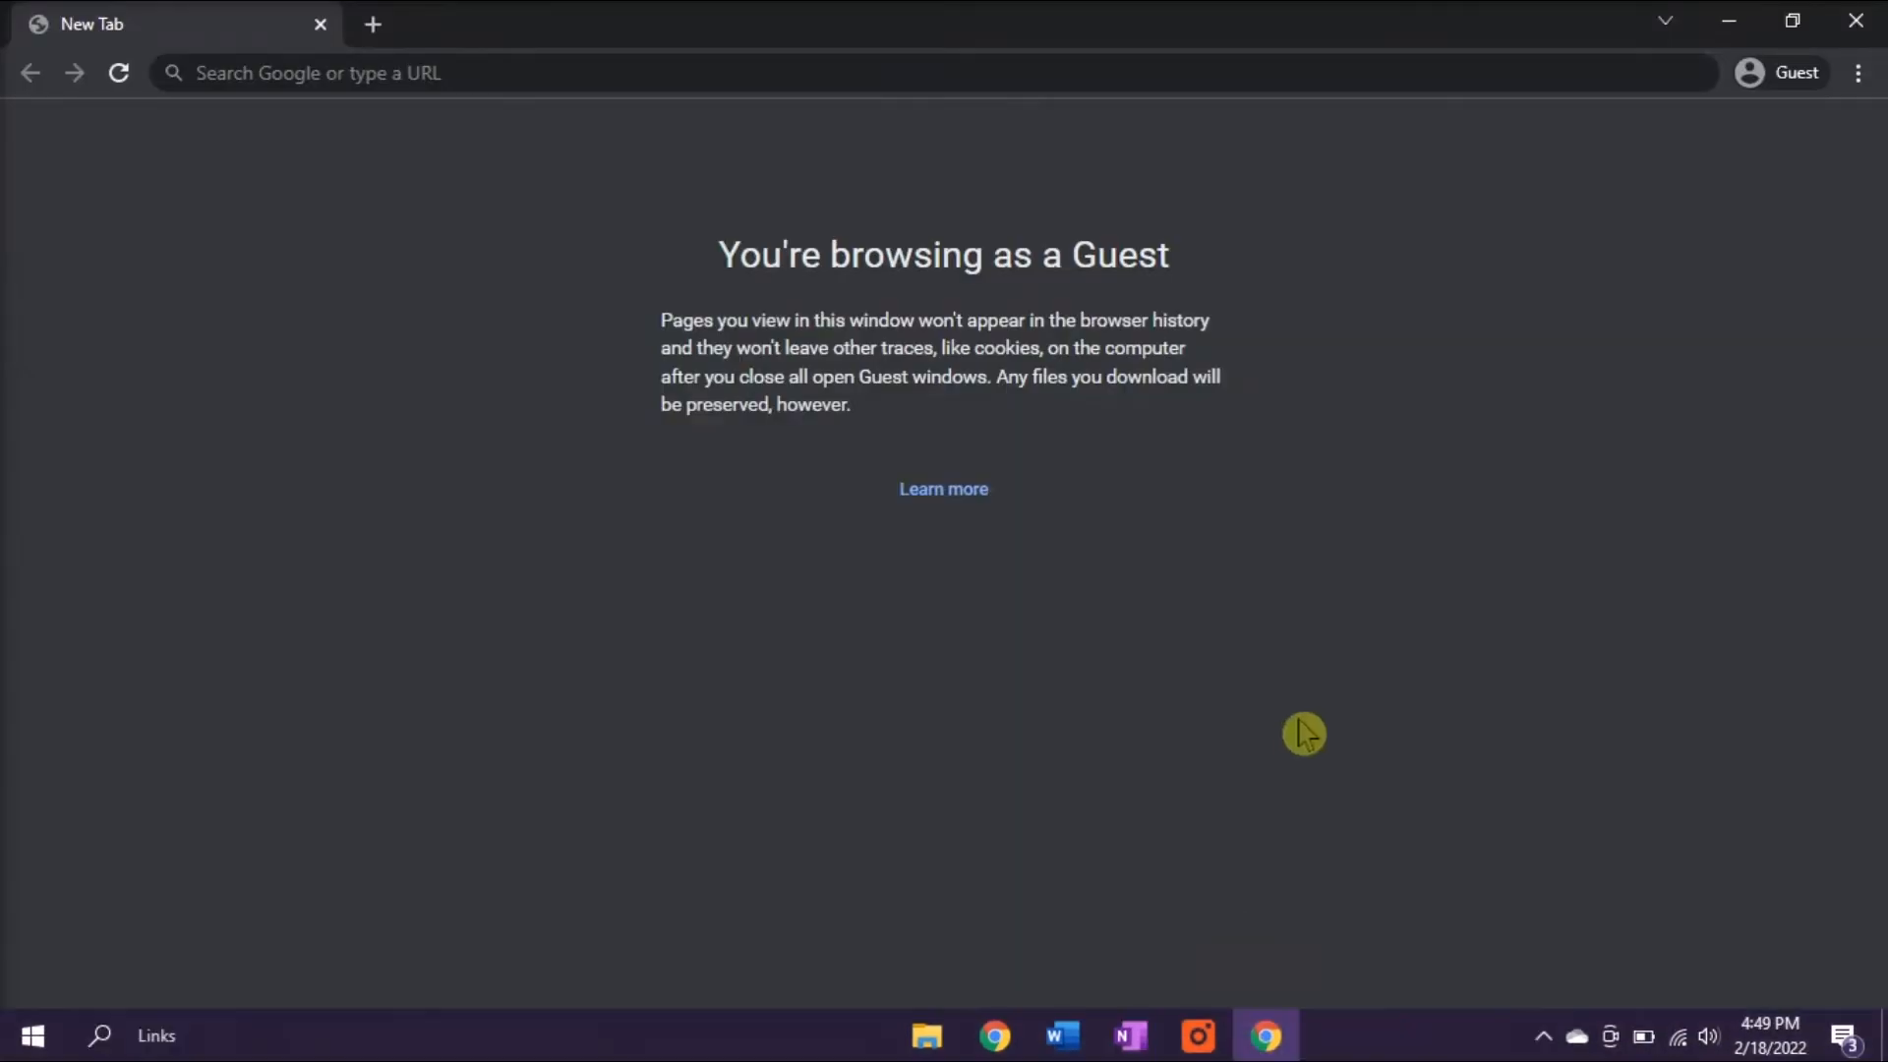
pyautogui.write('o')
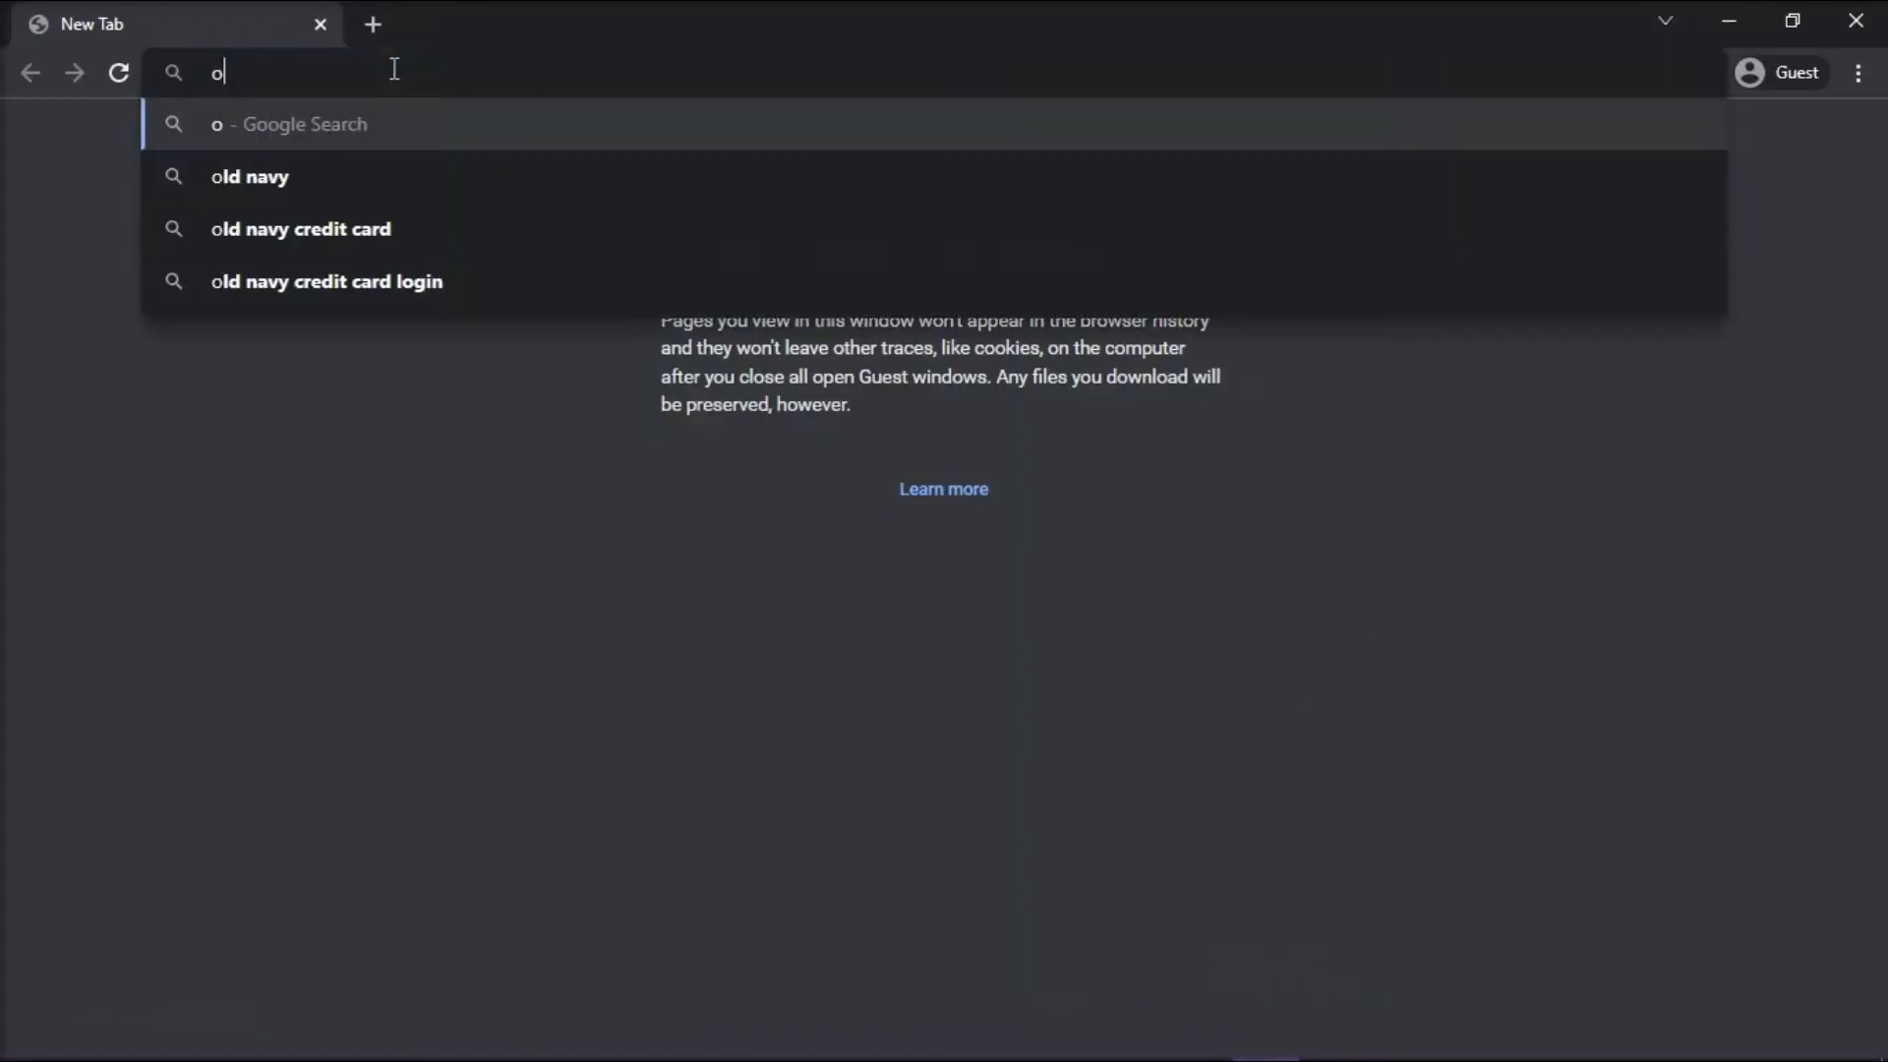
pyautogui.write('nedrive.live.com/about/auth/')
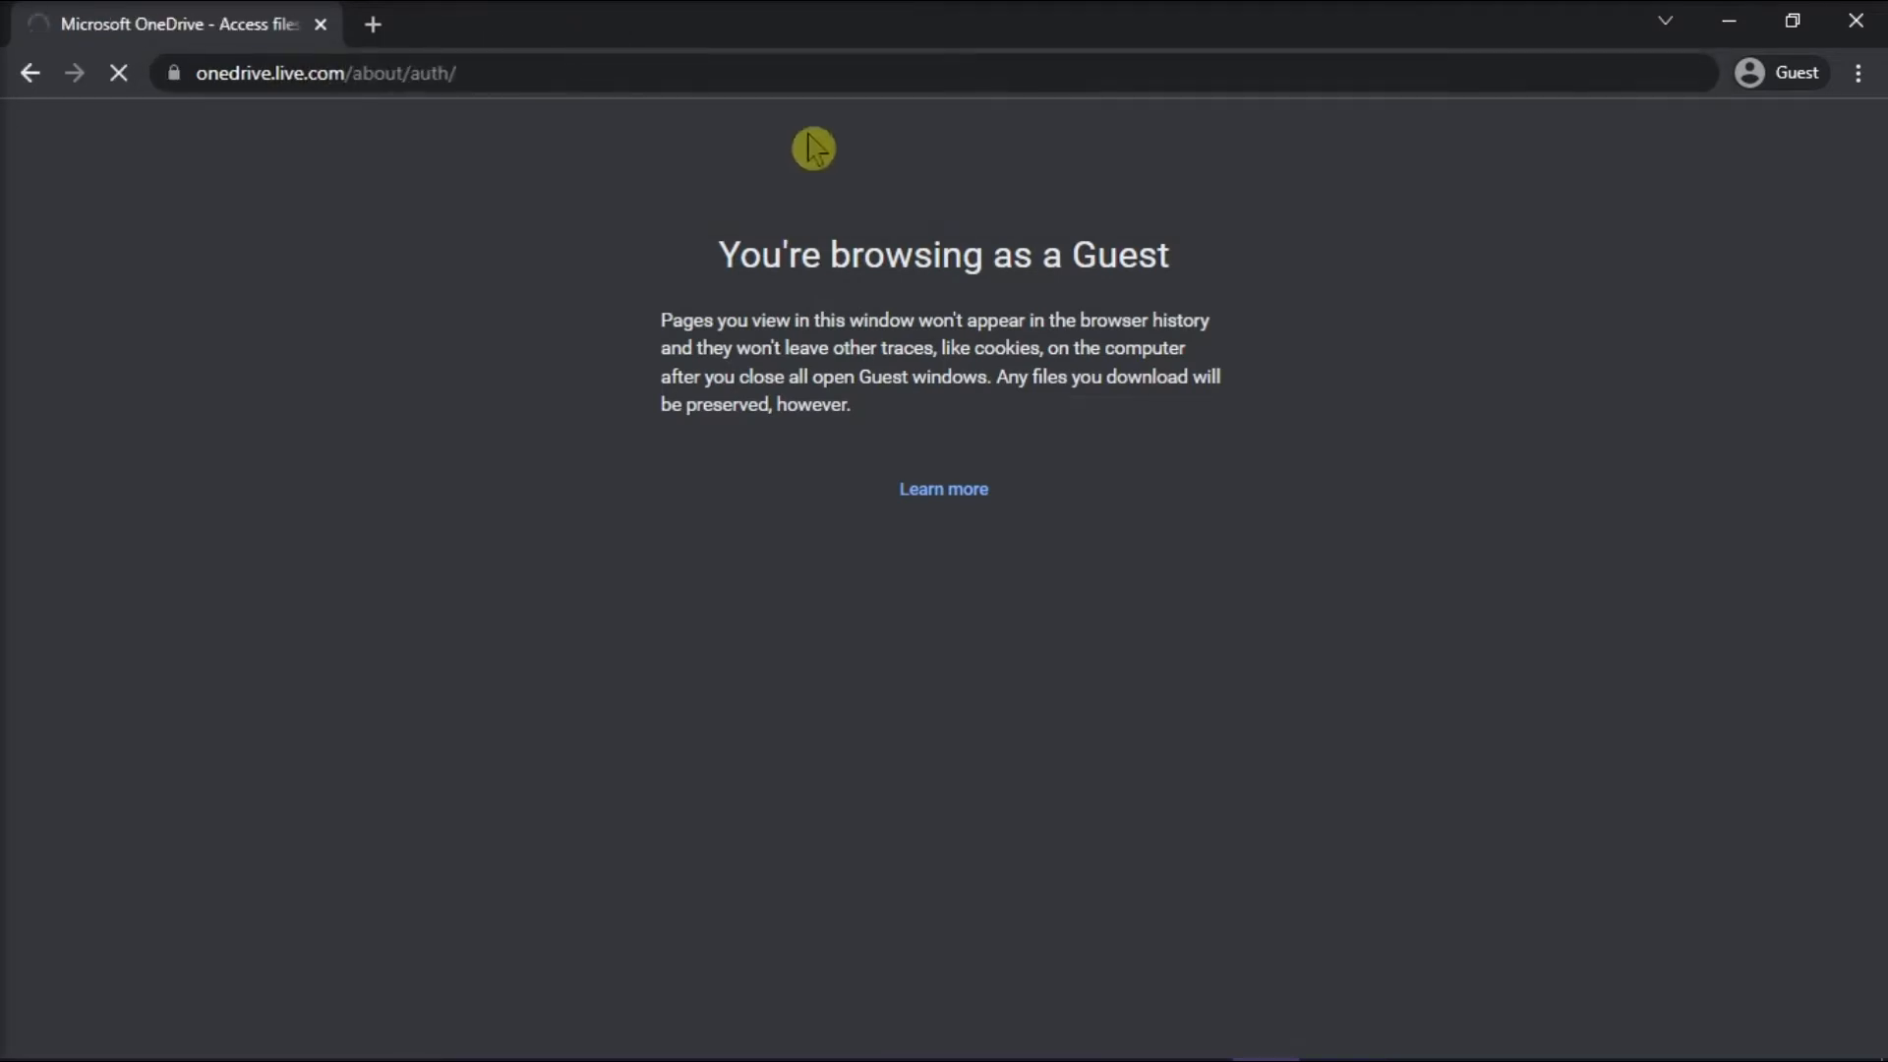
# Begin signing in to OneDrive with the 'office.tu' account name.
pyautogui.write('office.tu')
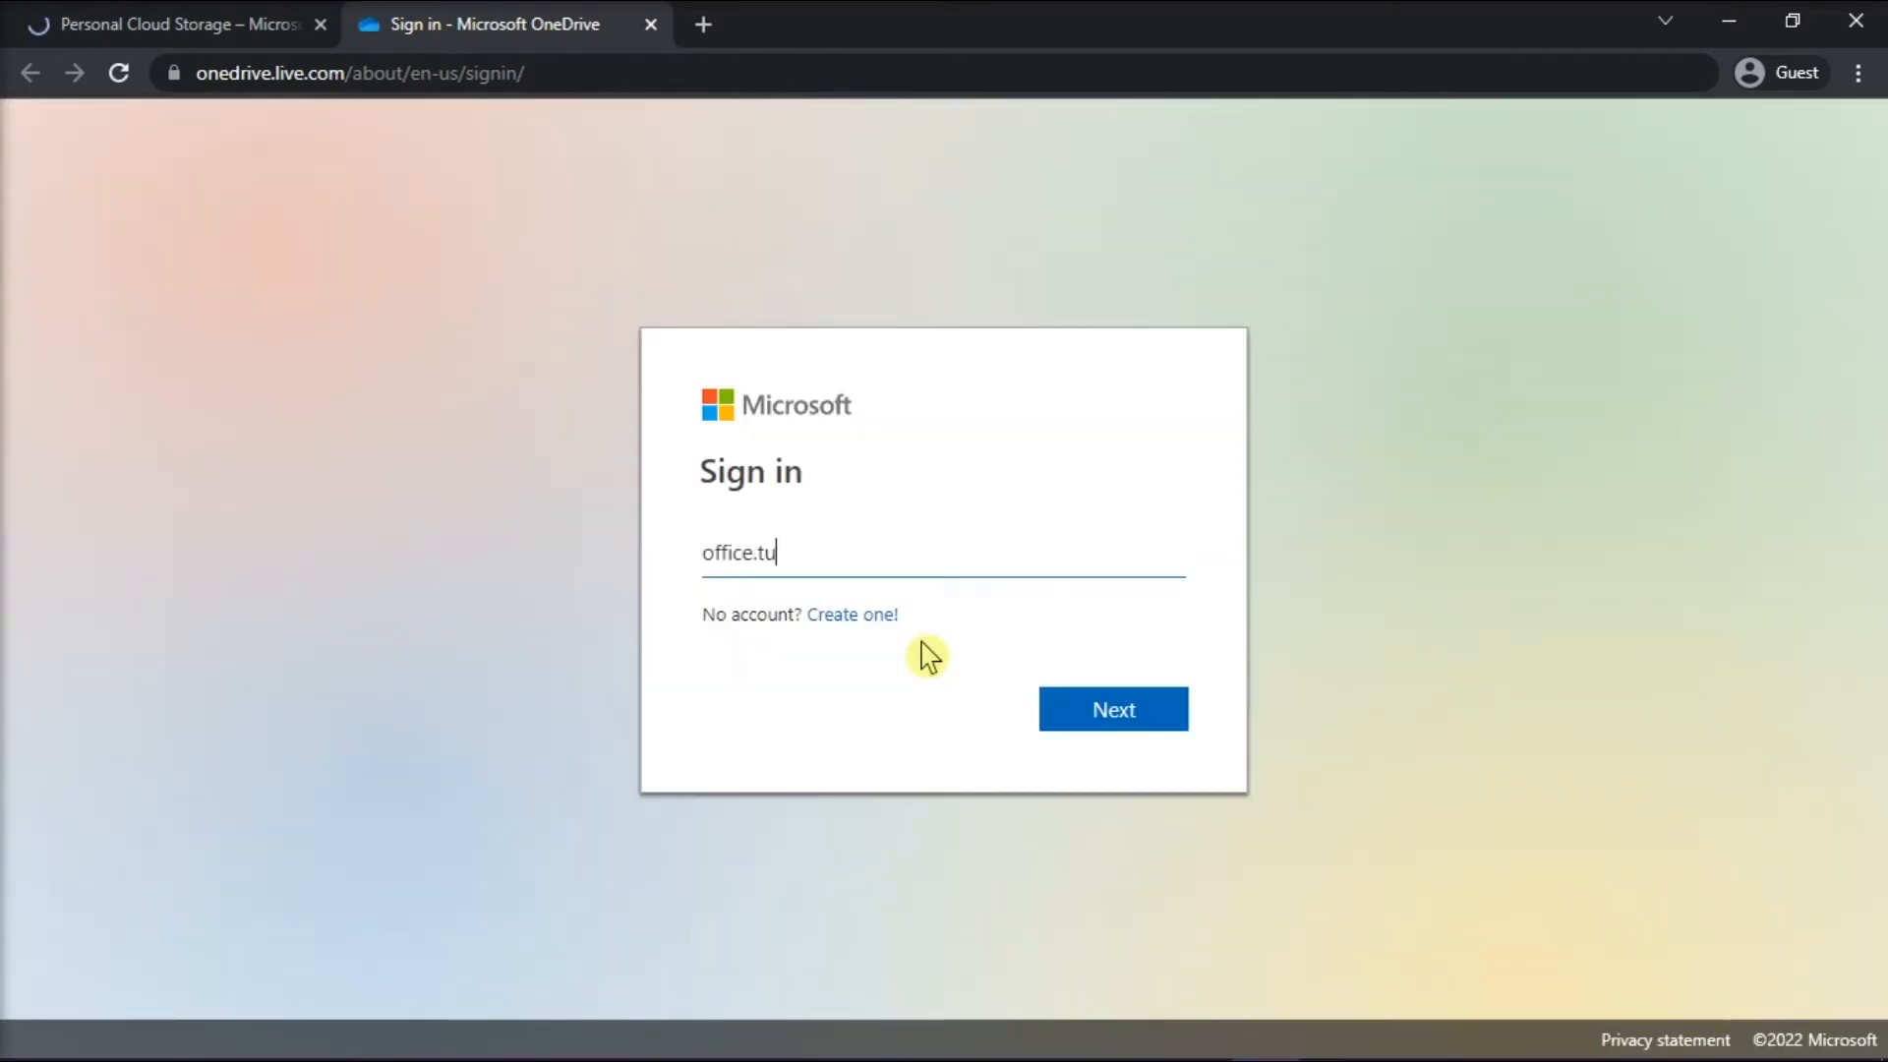
# Submit the account name and password to land on OneDrive's My files.
pyautogui.click(1111, 708)
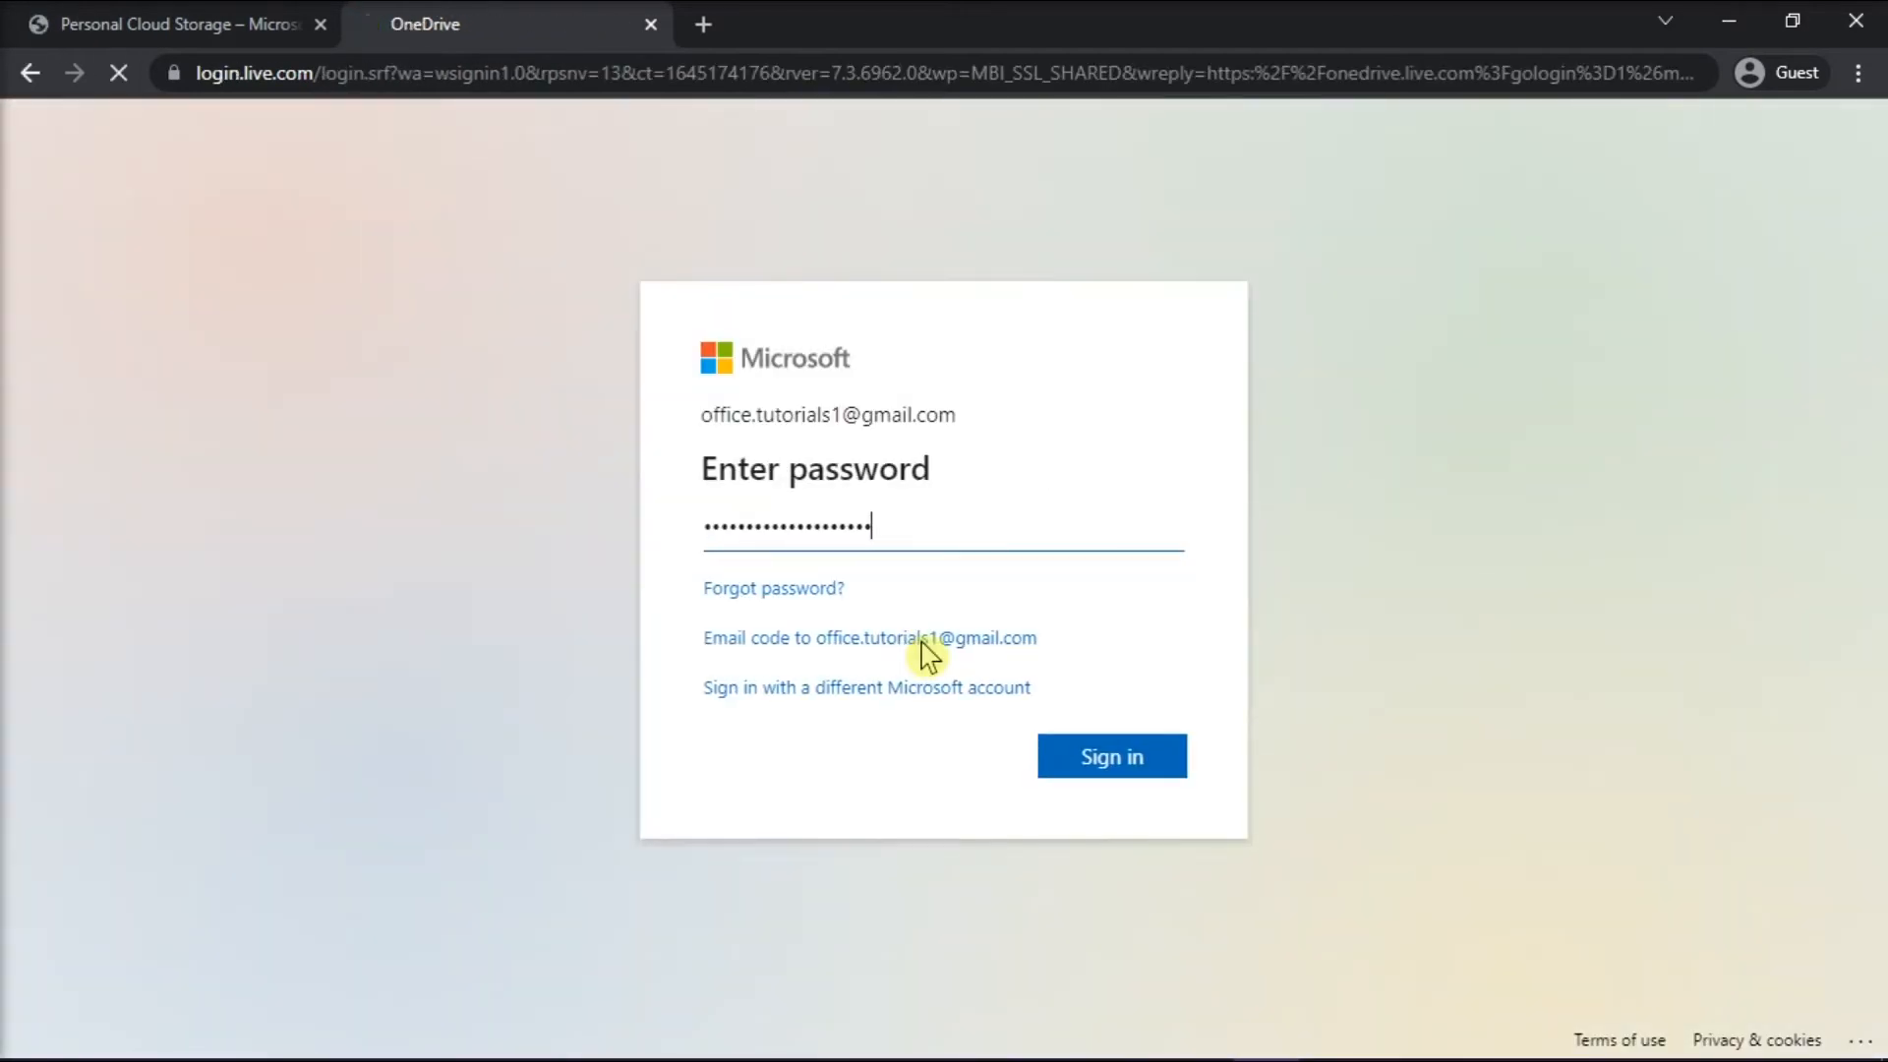
pyautogui.click(1109, 756)
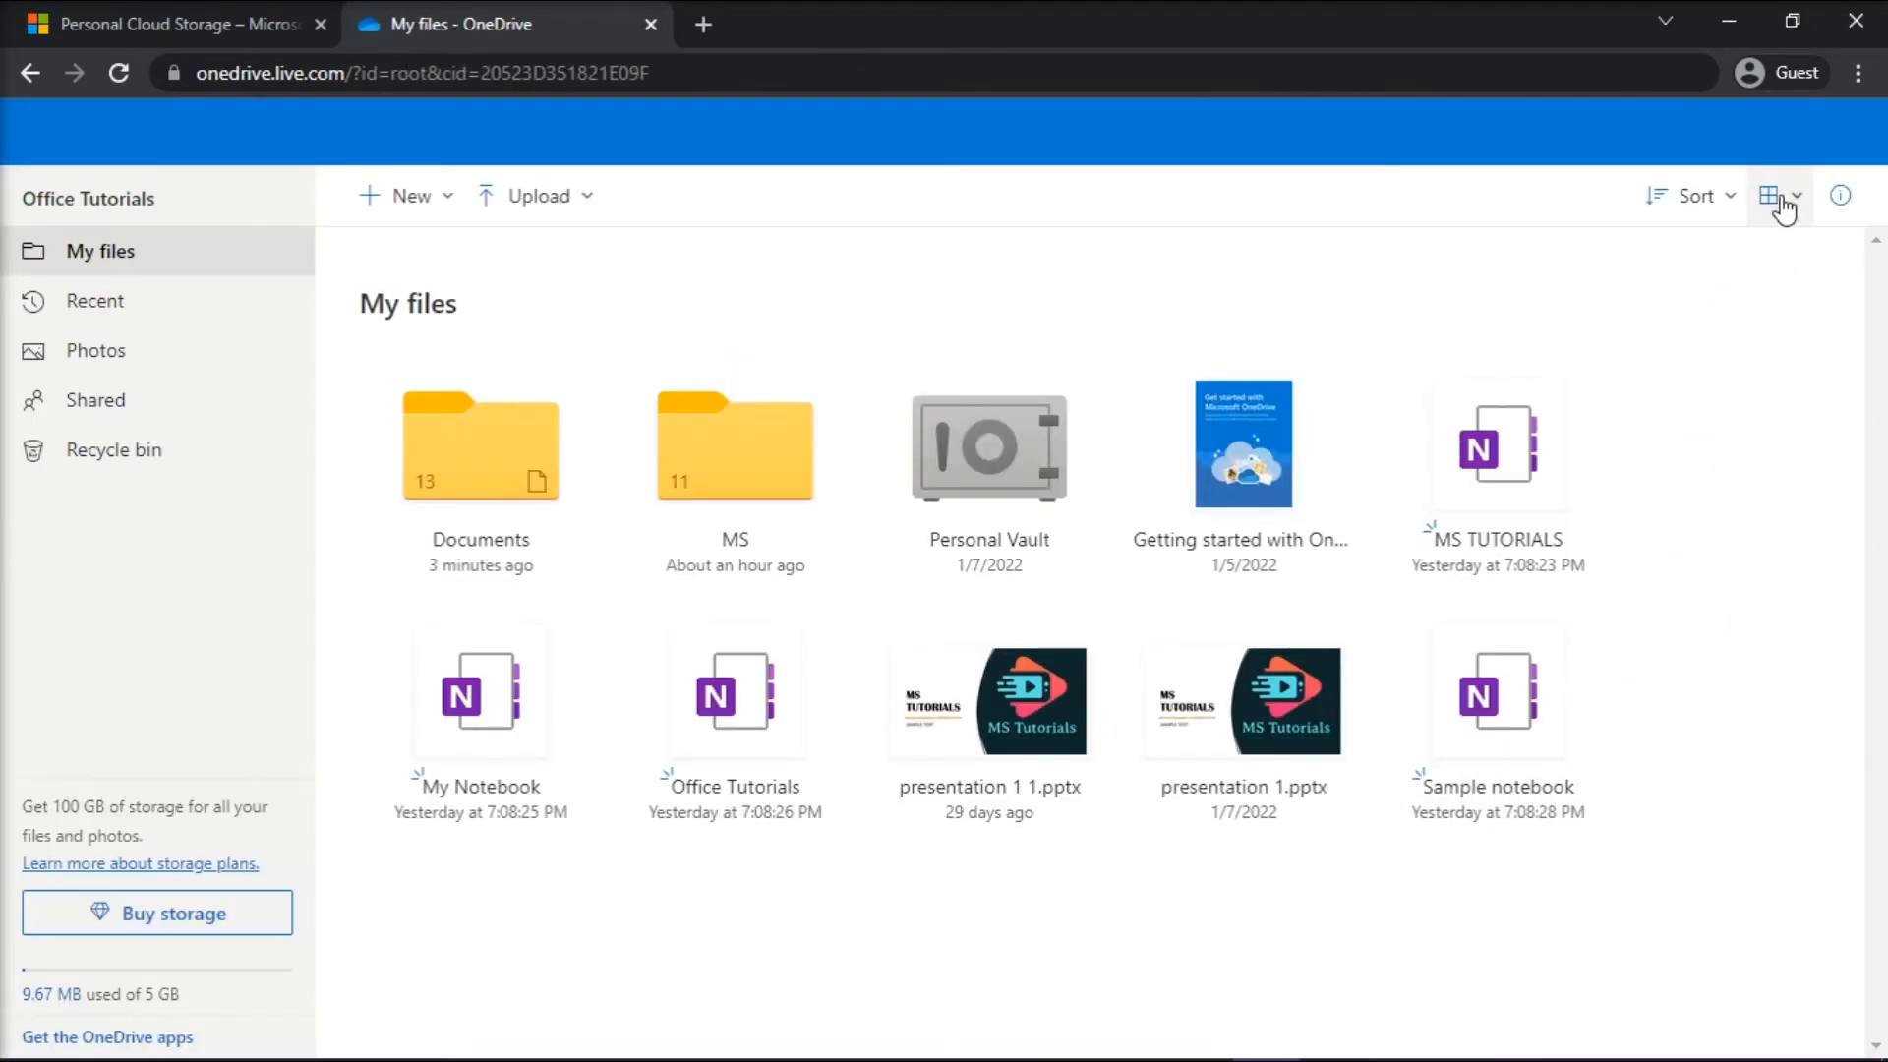
# Show My files as a List with sizes and sort File size from smaller to larger.
pyautogui.click(1790, 194)
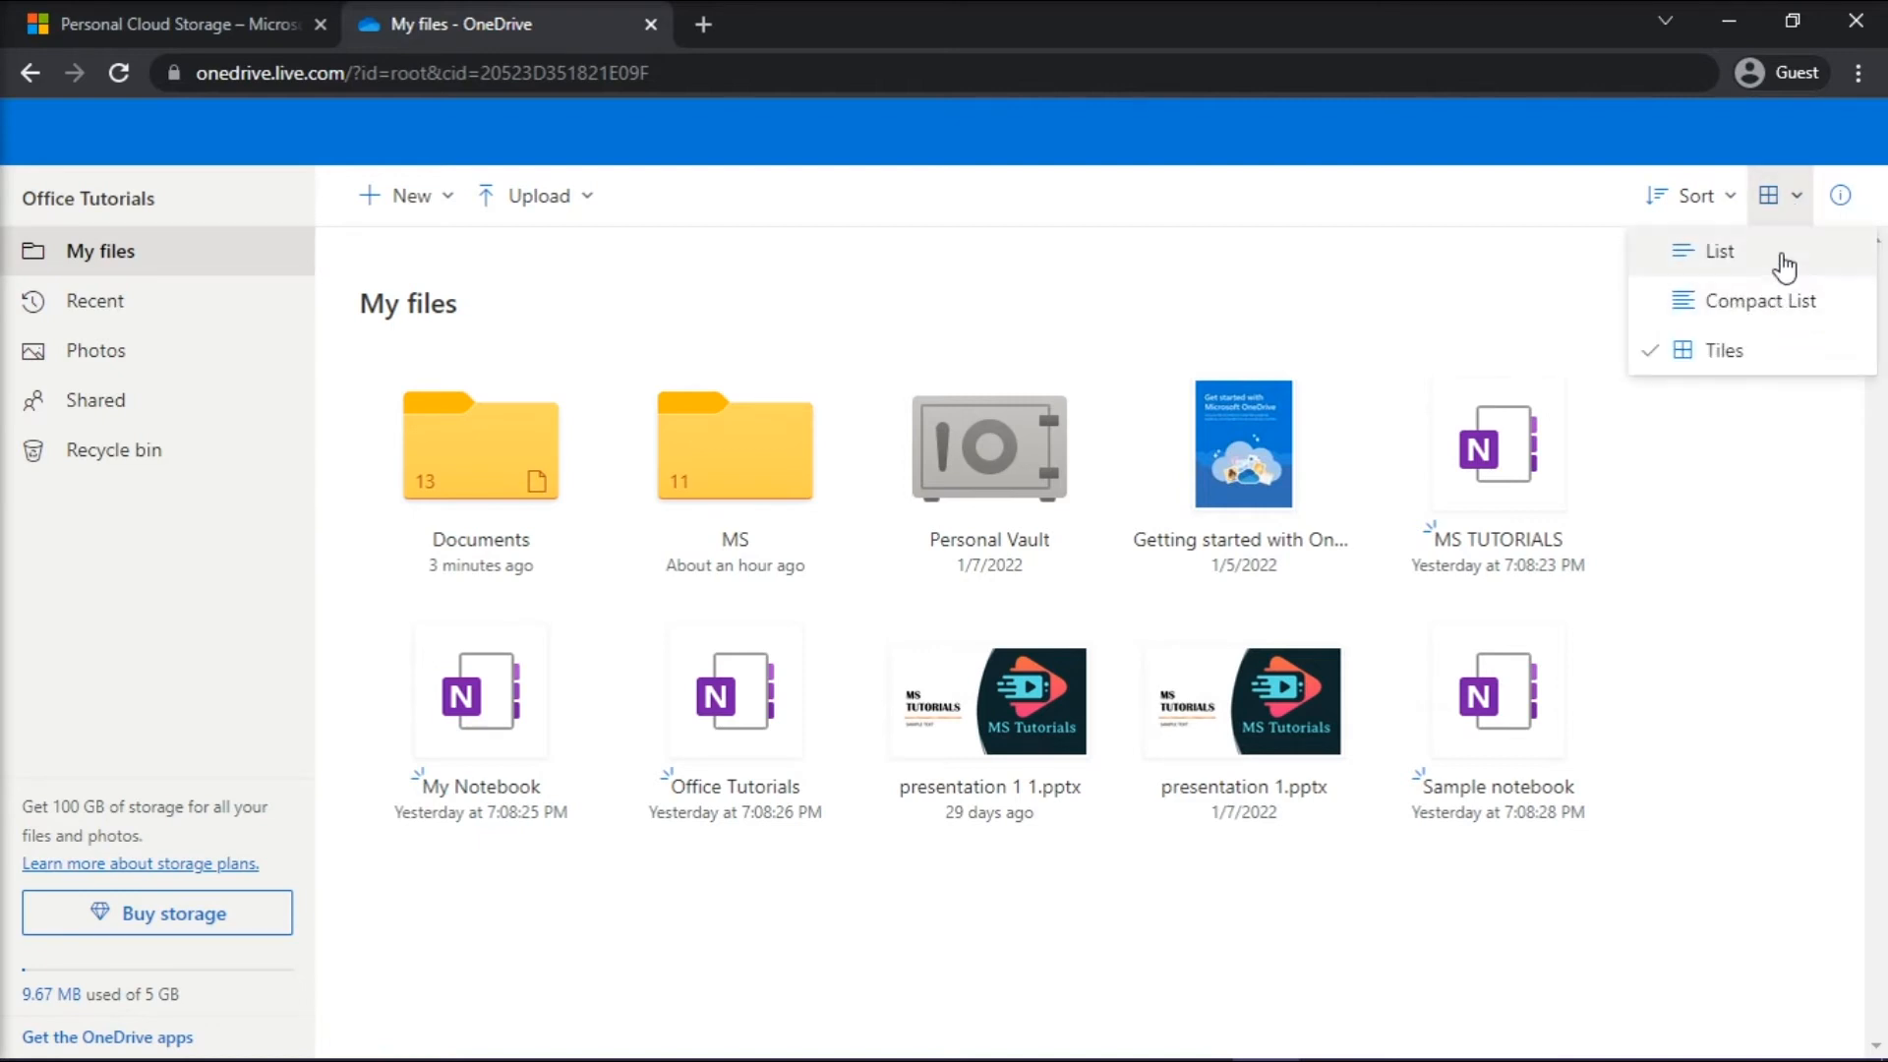
pyautogui.click(1720, 251)
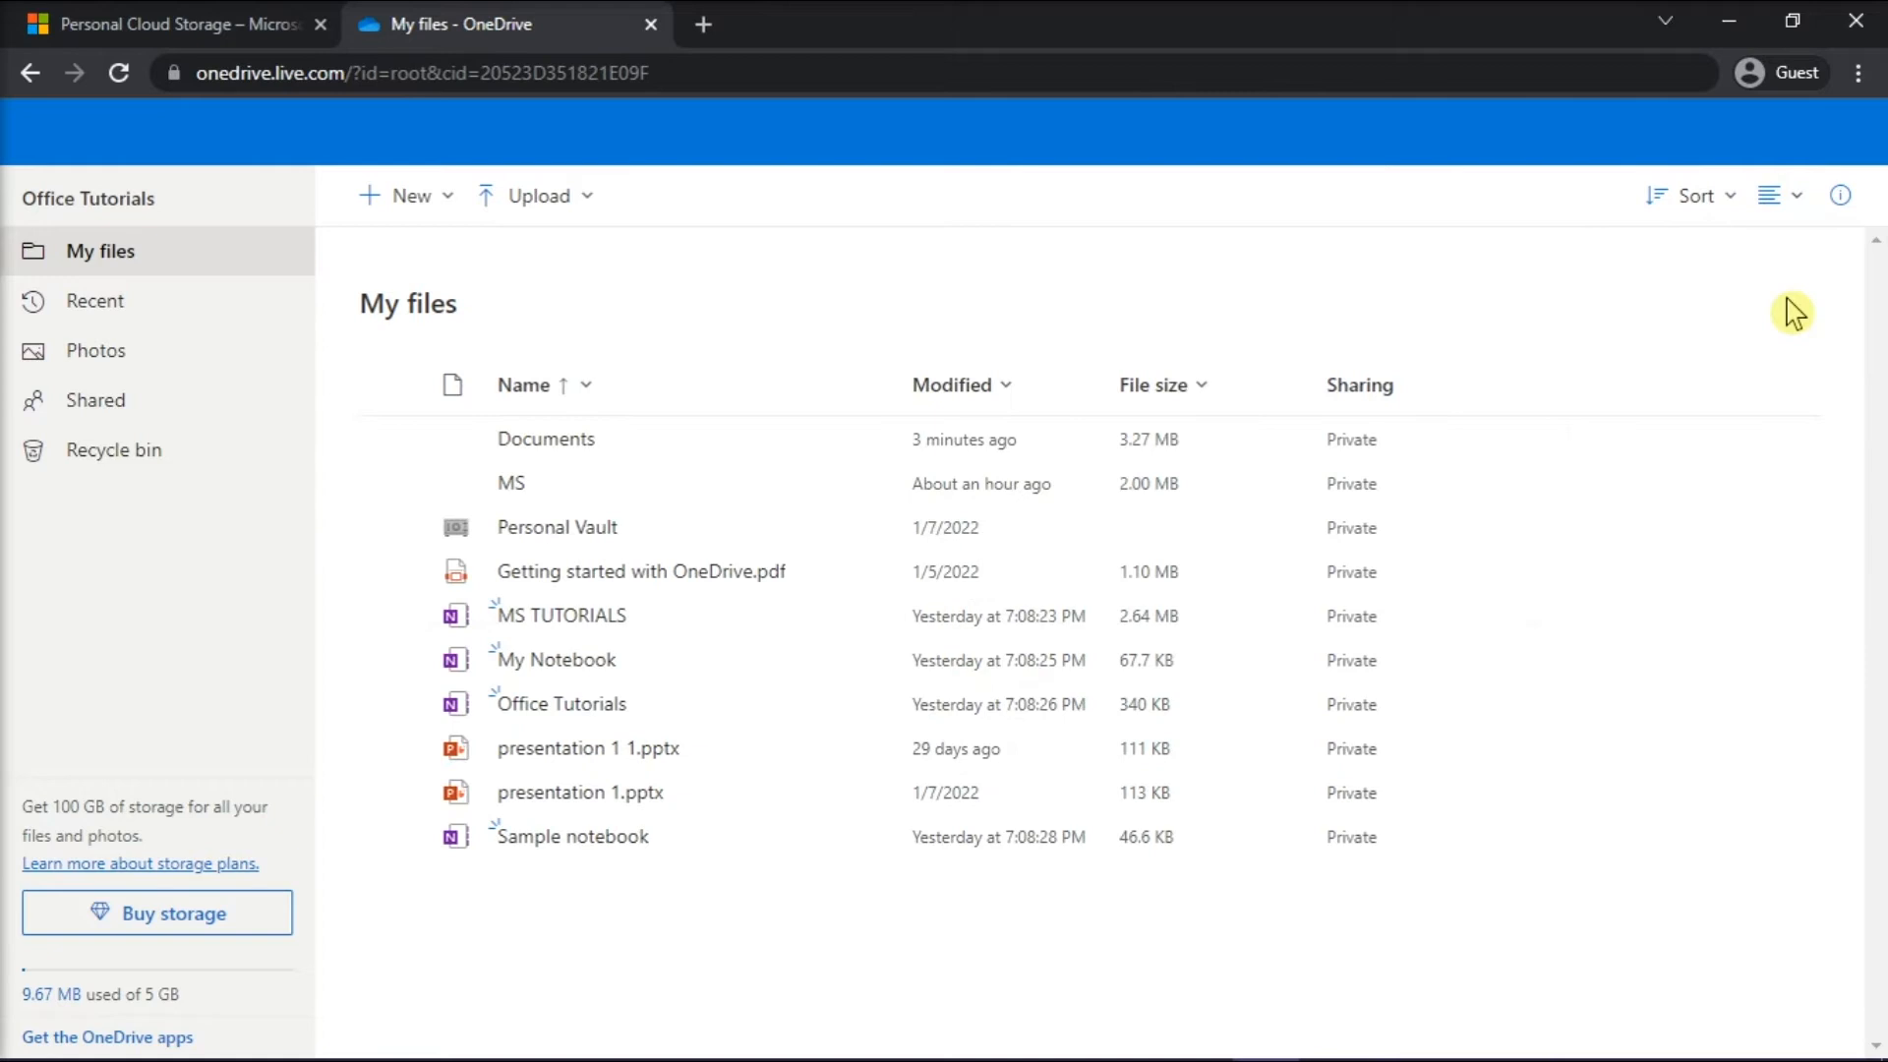
pyautogui.click(1163, 384)
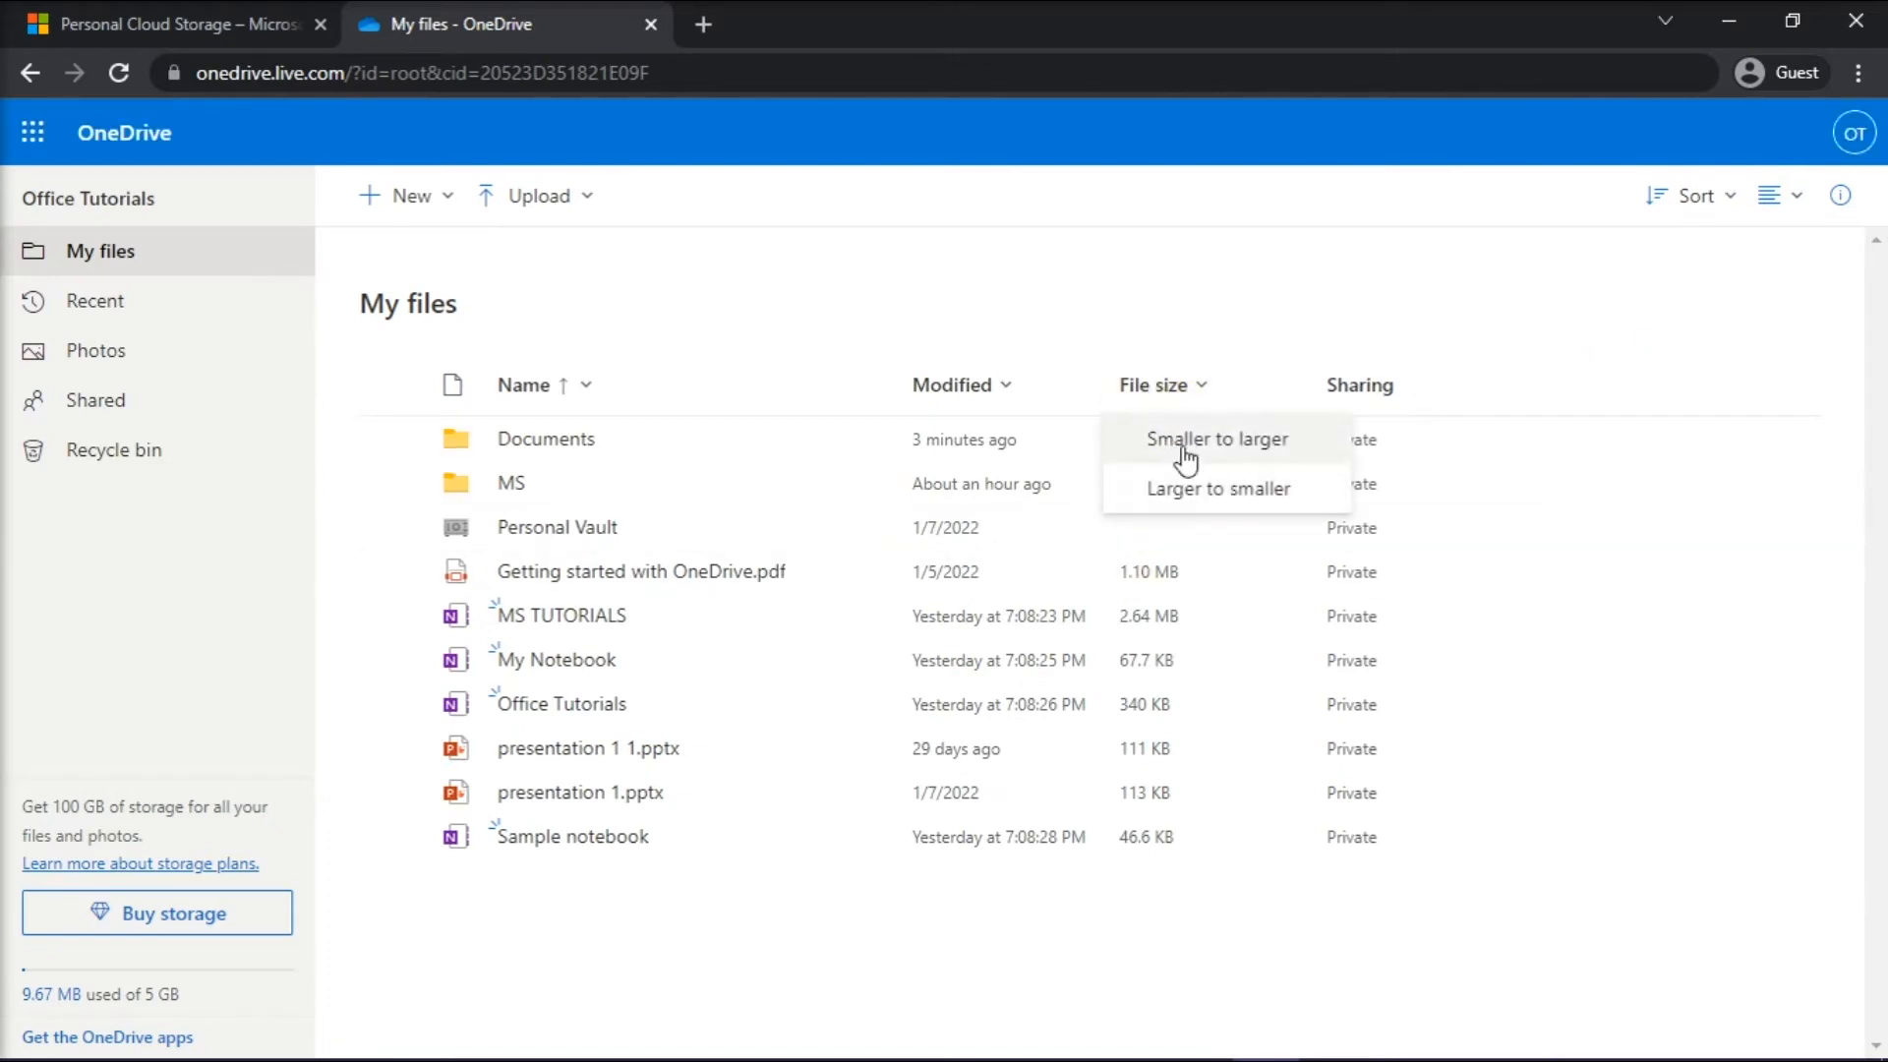
pyautogui.click(1218, 438)
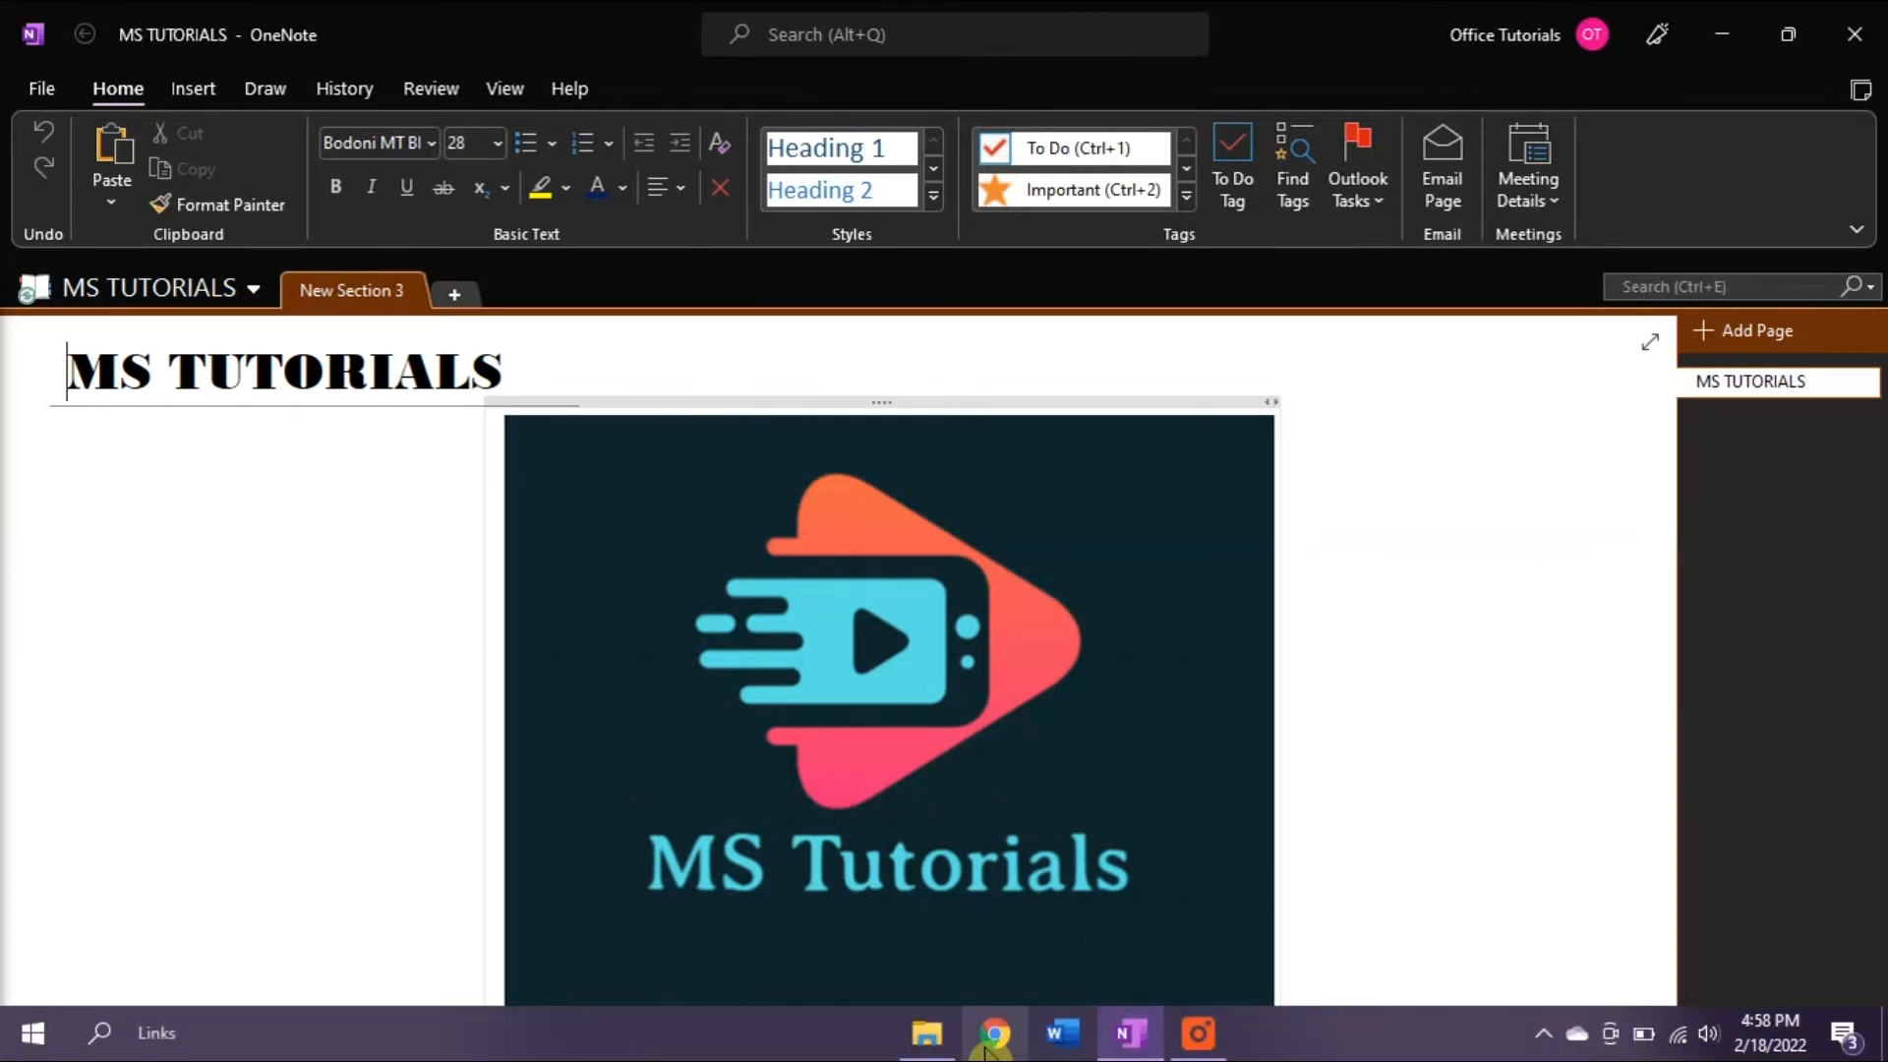
# Switch to File Explorer showing the OneDrive OneNote Files folder.
pyautogui.click(926, 1032)
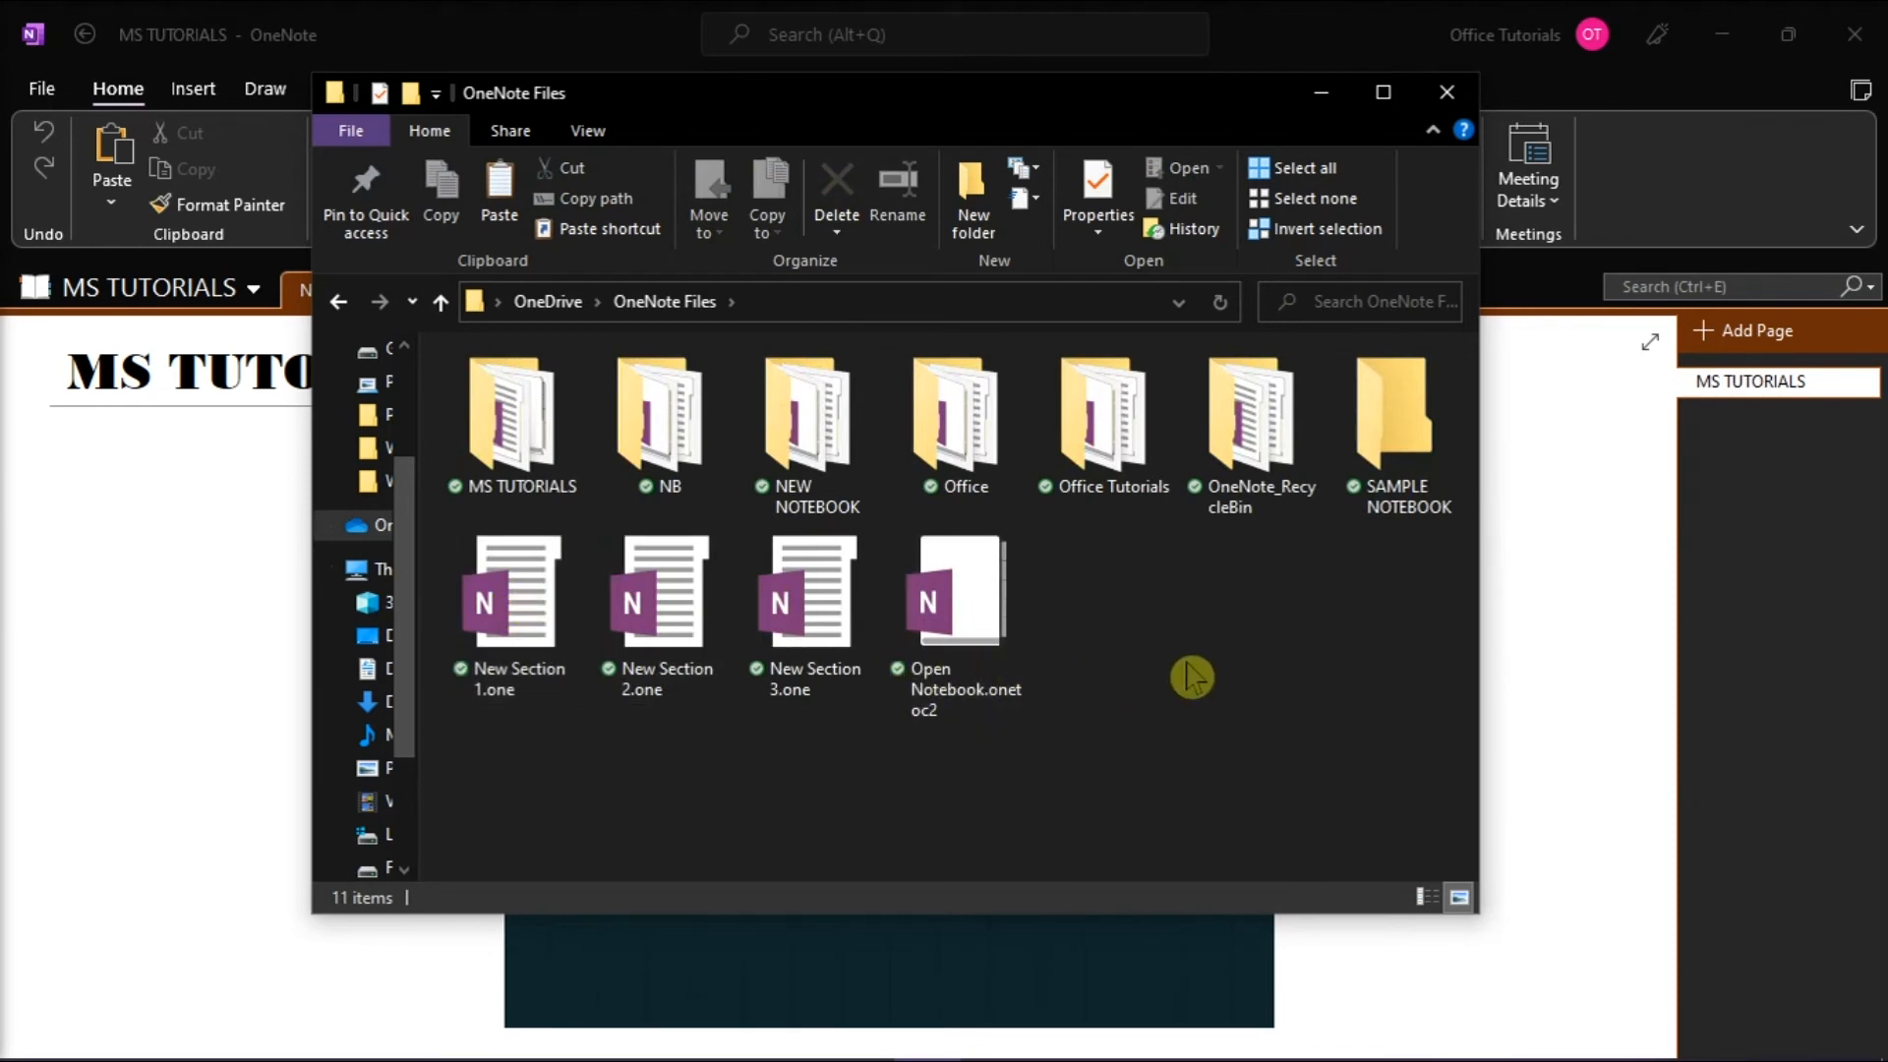
pyautogui.moveTo(1442, 900)
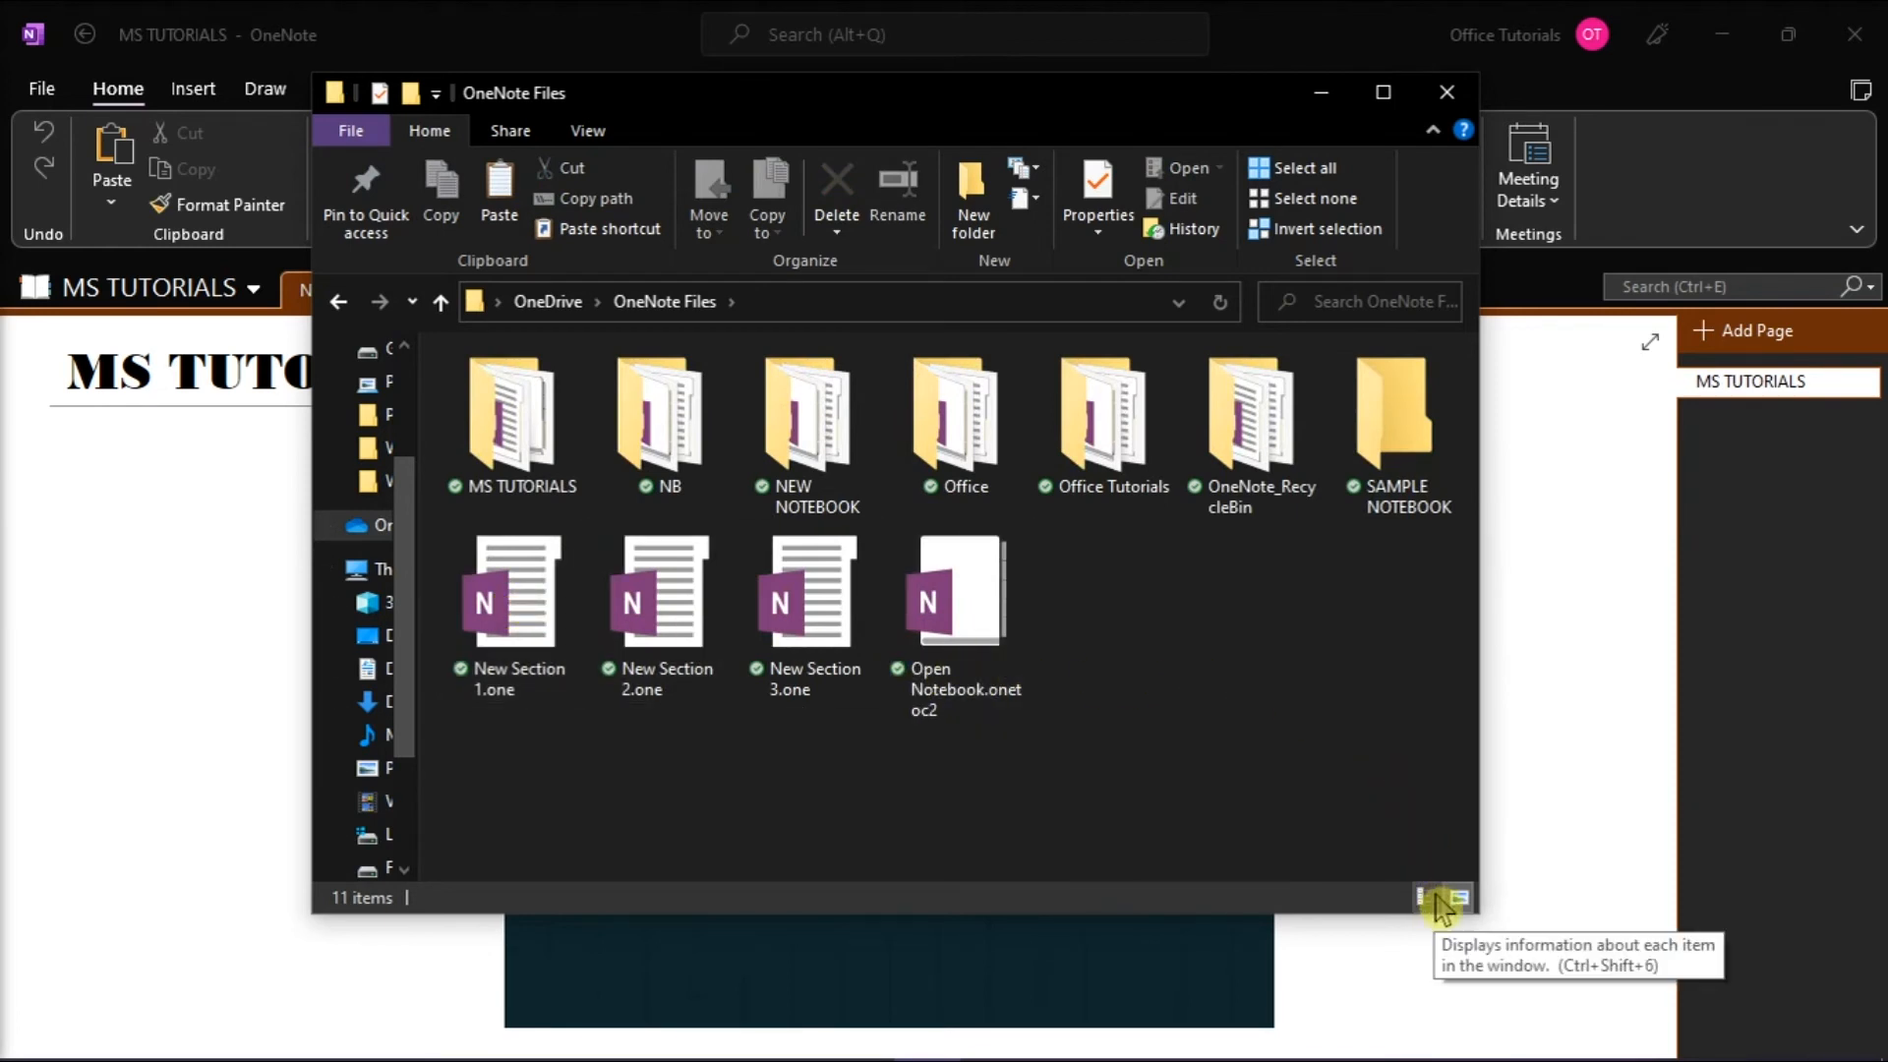
# Show OneNote Files in Details view and sort by the Size column, then reverse the order.
pyautogui.click(1458, 897)
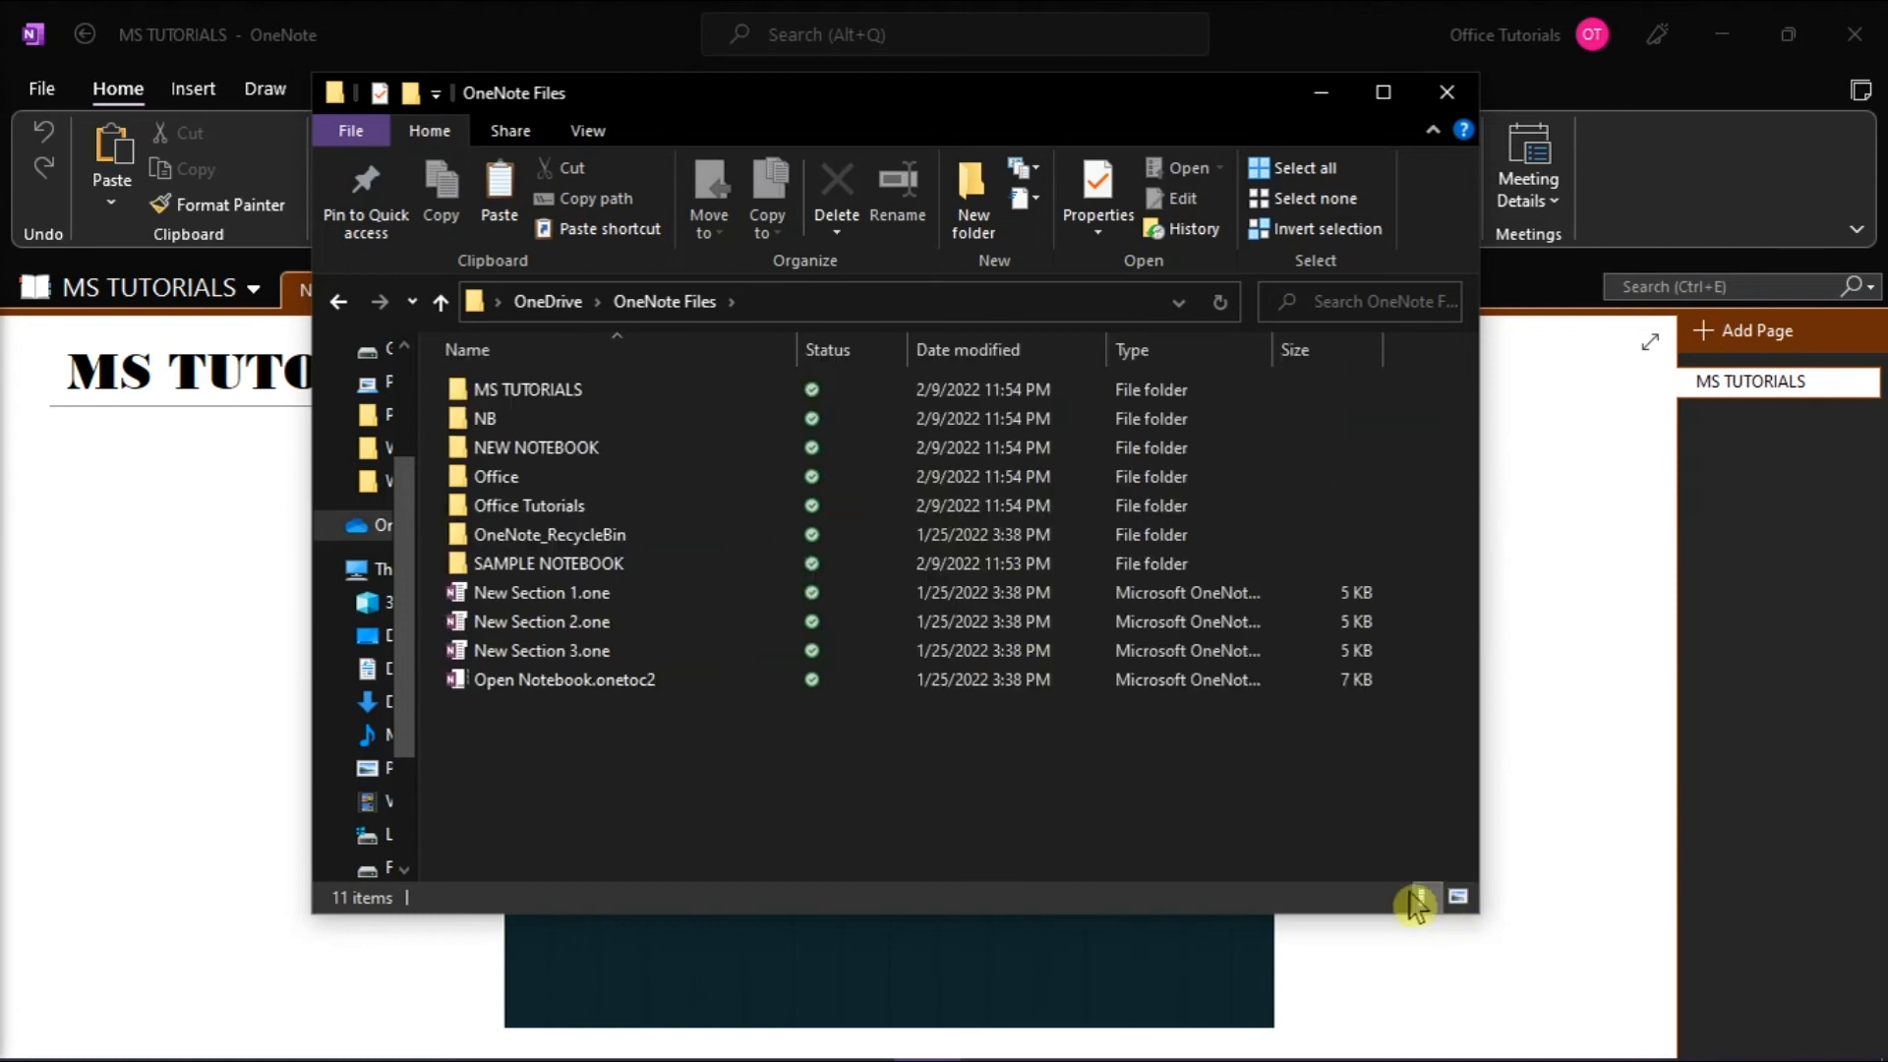
pyautogui.click(1296, 350)
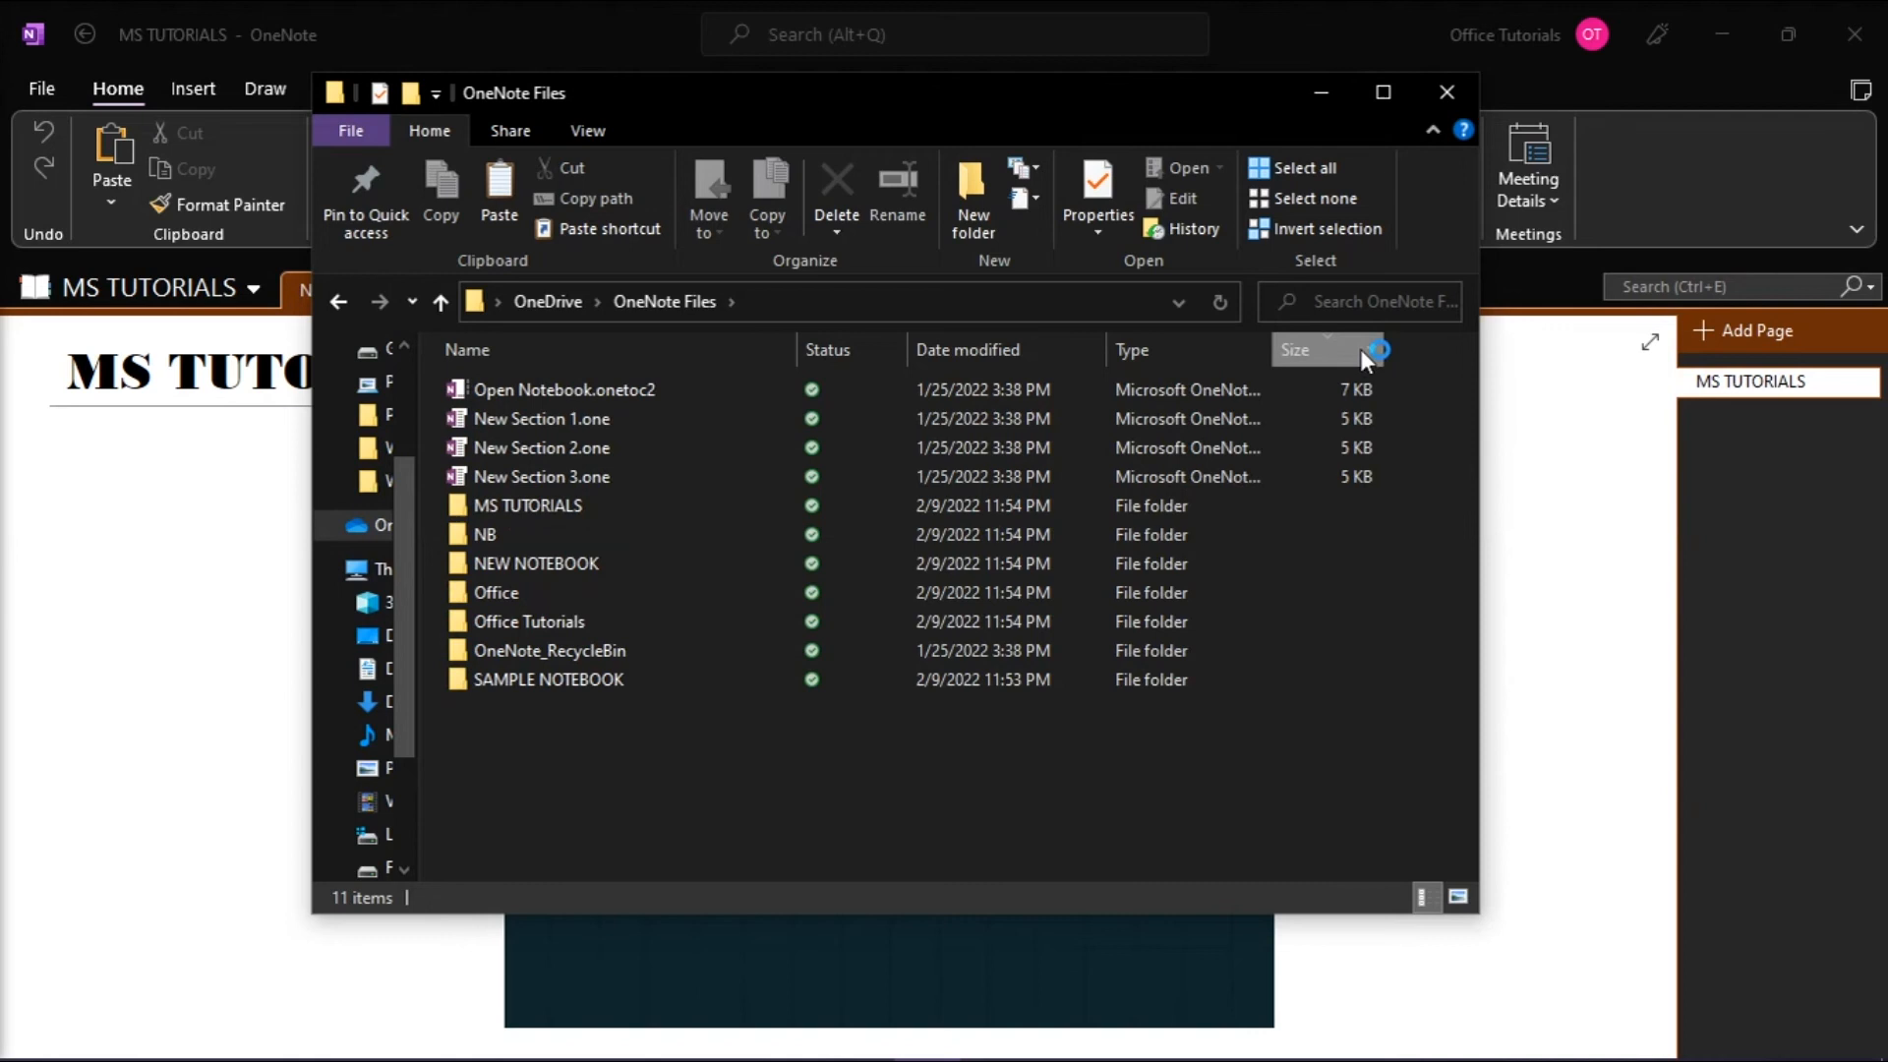
pyautogui.click(1294, 350)
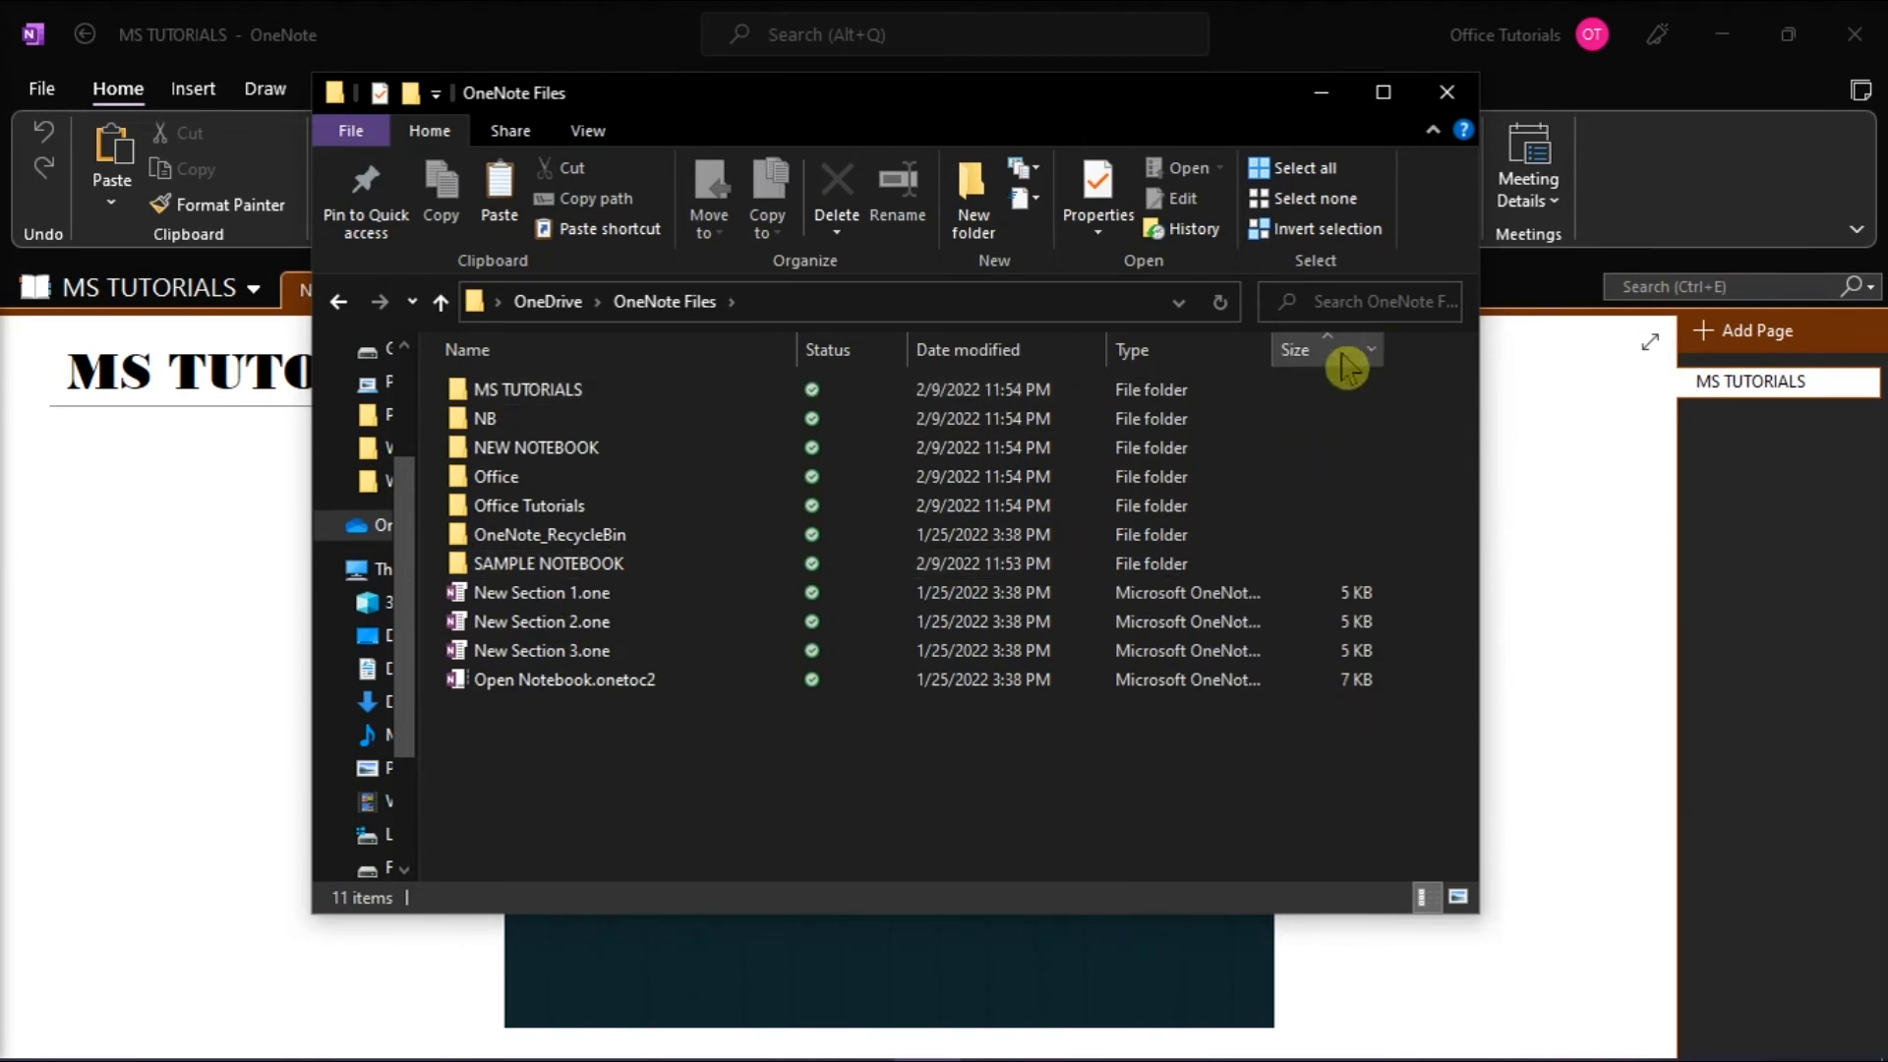